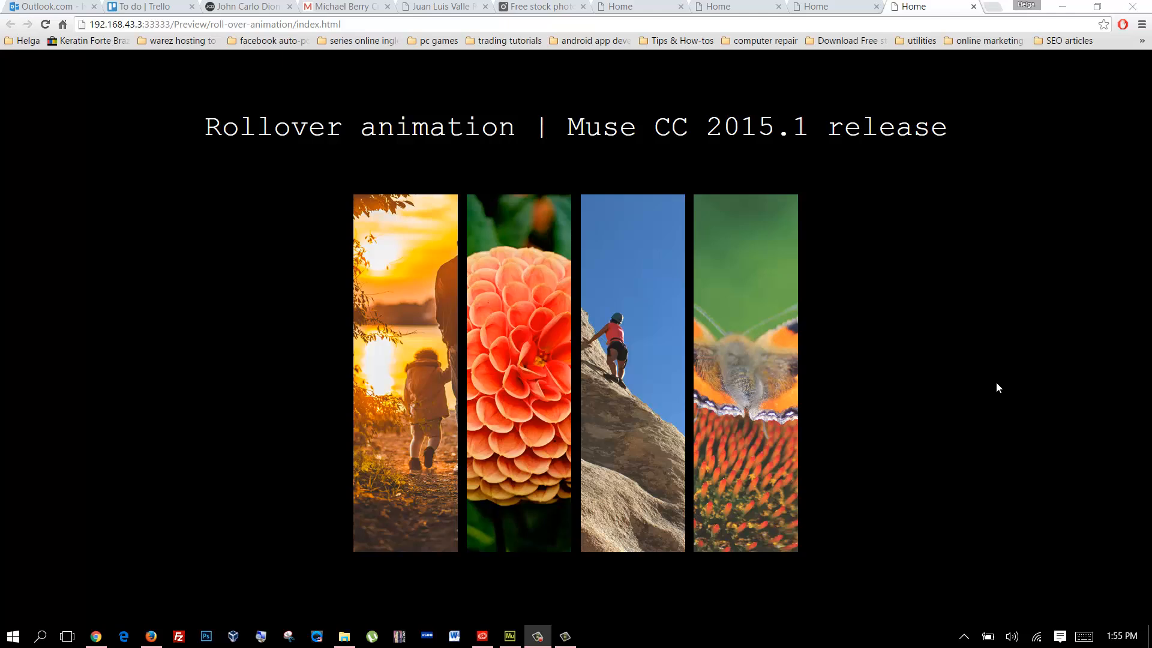
mouse_move(998, 357)
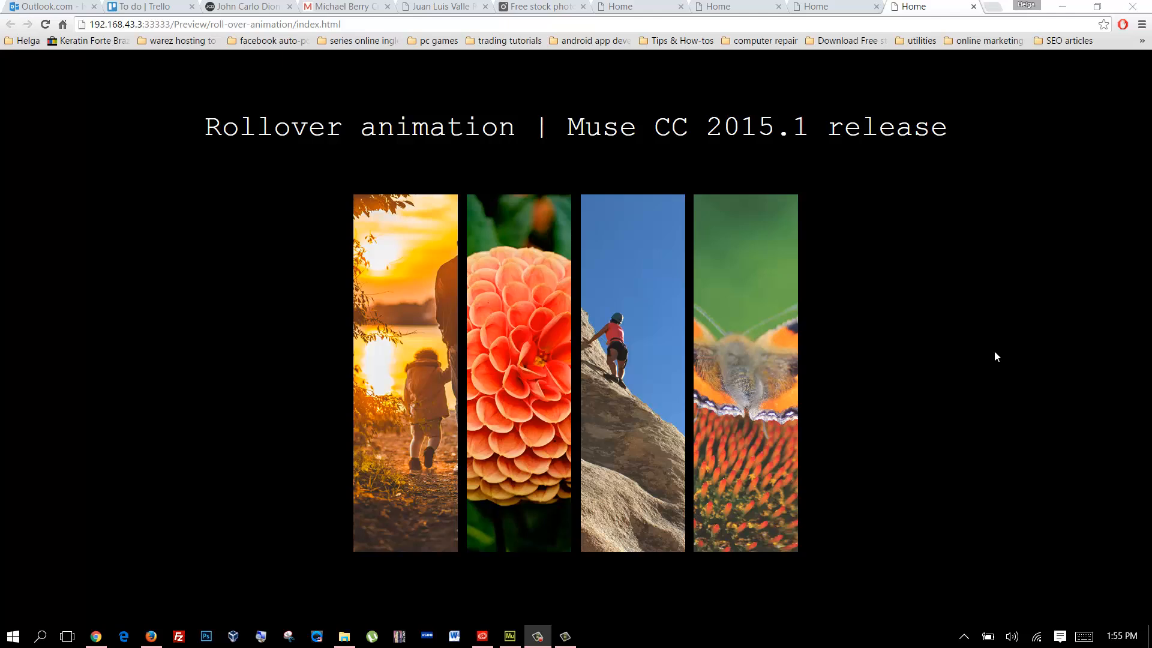
mouse_move(988, 278)
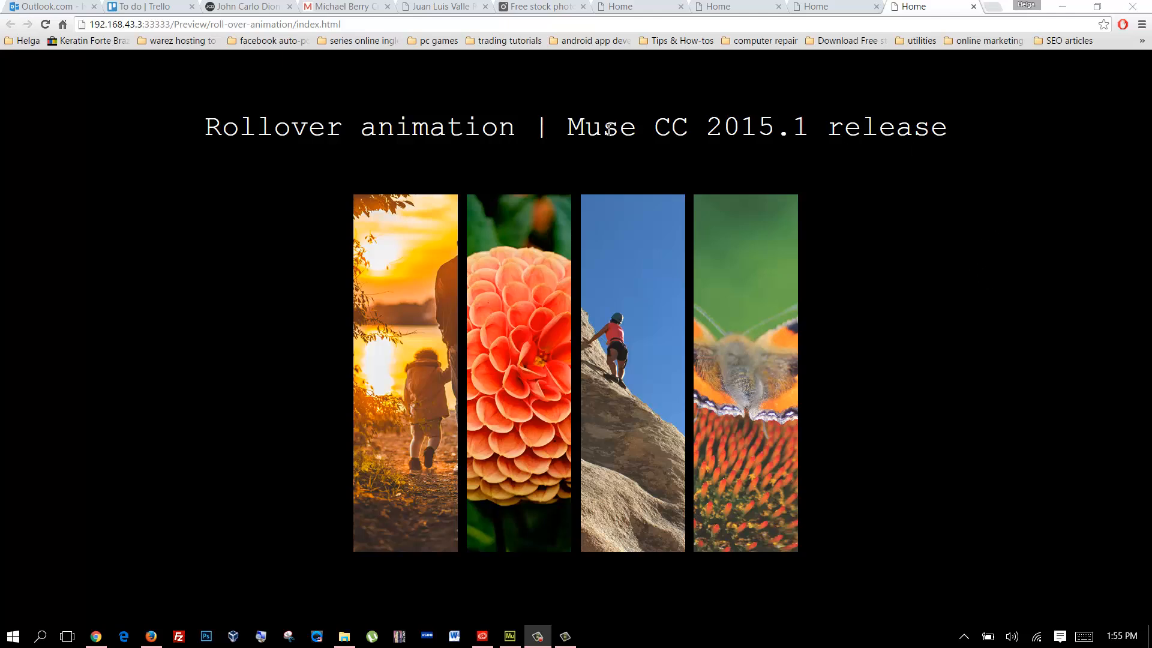
Step: Draw a tall rectangle beneath the title and Alt-drag a copy into the next column
drag(602, 126, 779, 126)
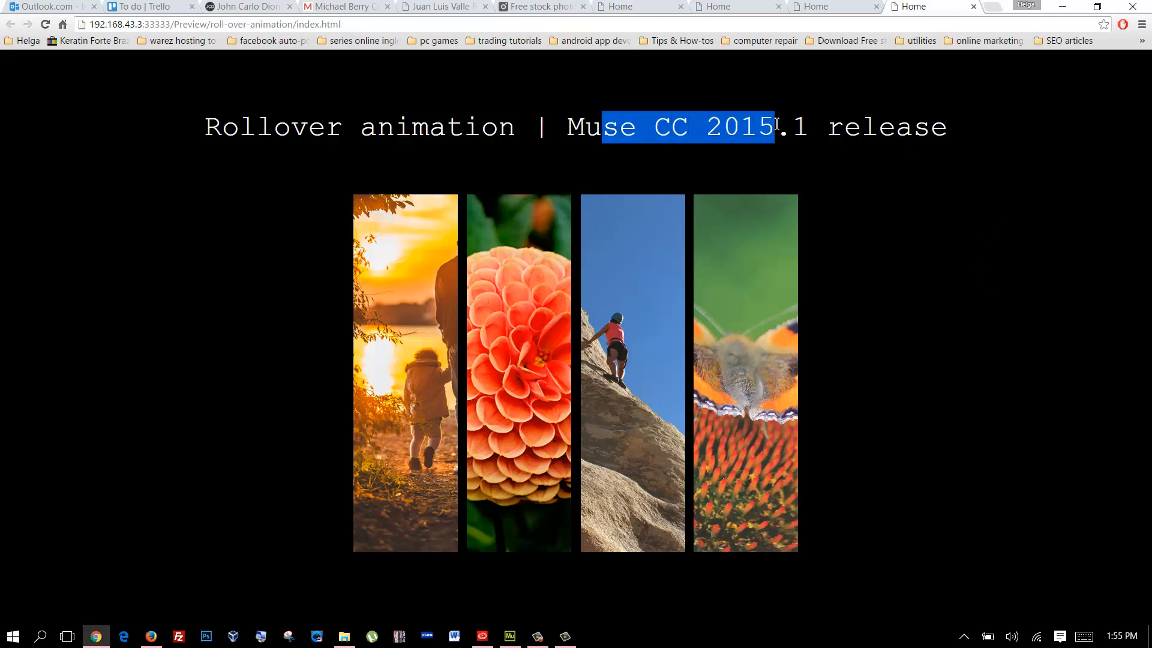
click(205, 127)
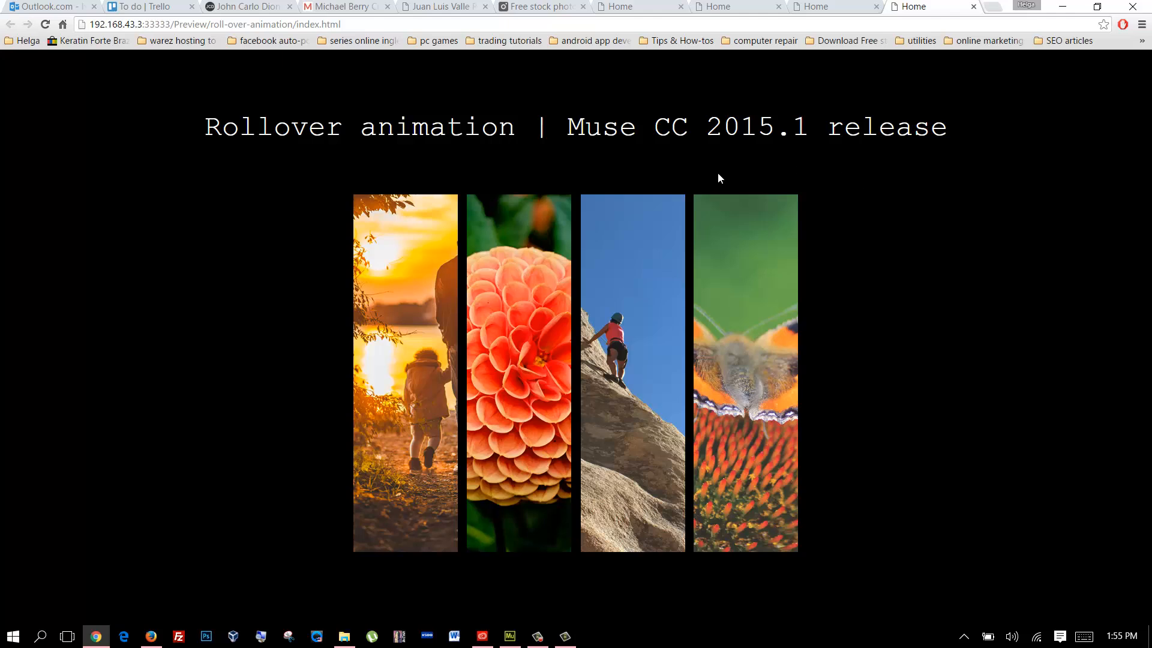
mouse_move(799, 179)
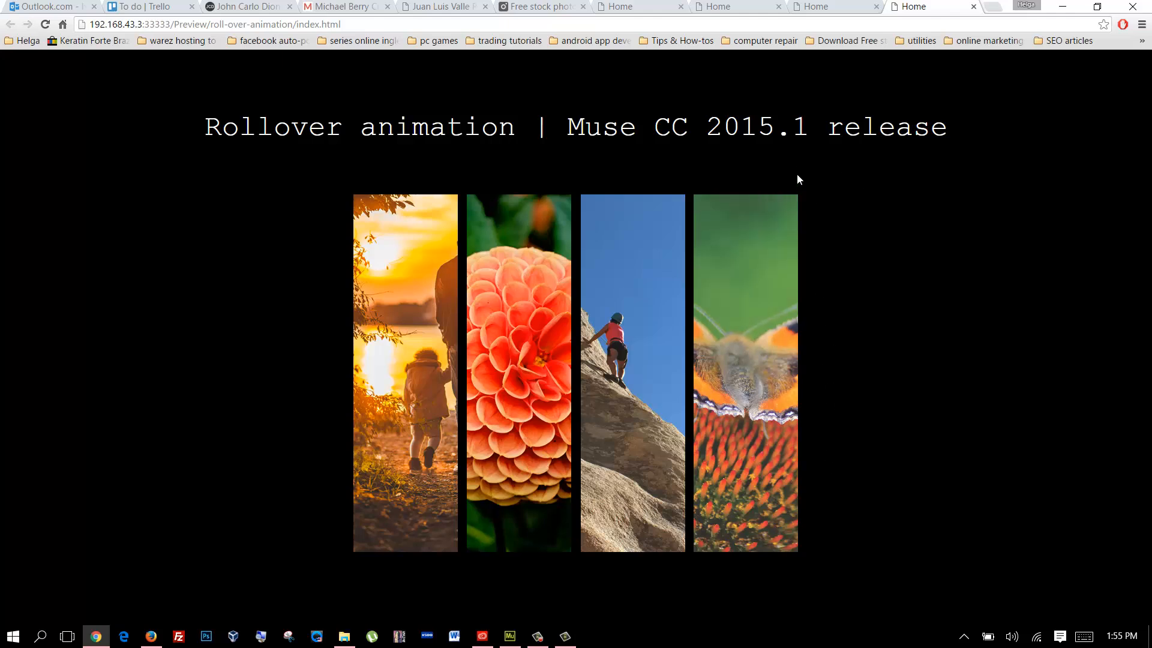
mouse_move(719, 176)
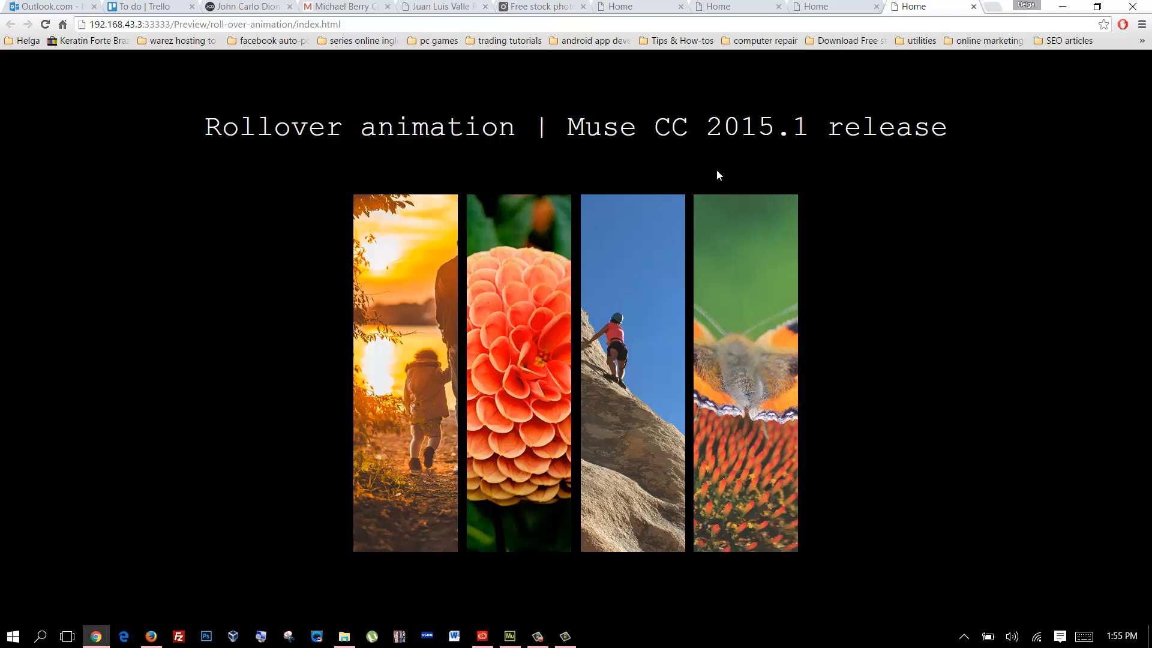
mouse_move(850, 239)
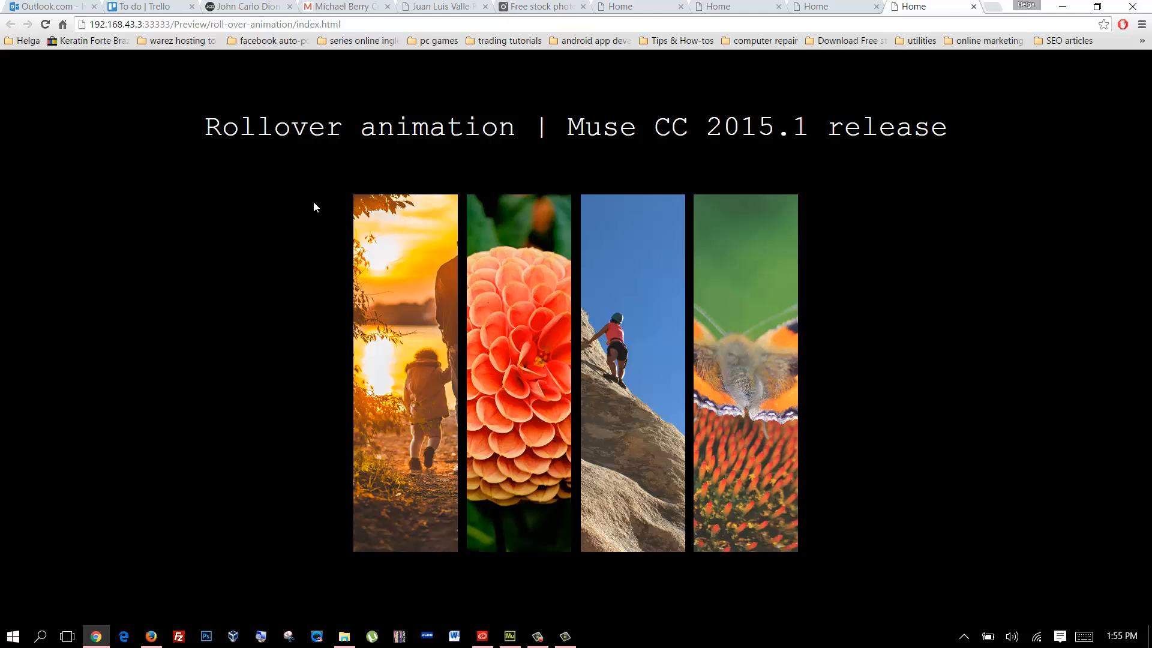
mouse_move(426, 224)
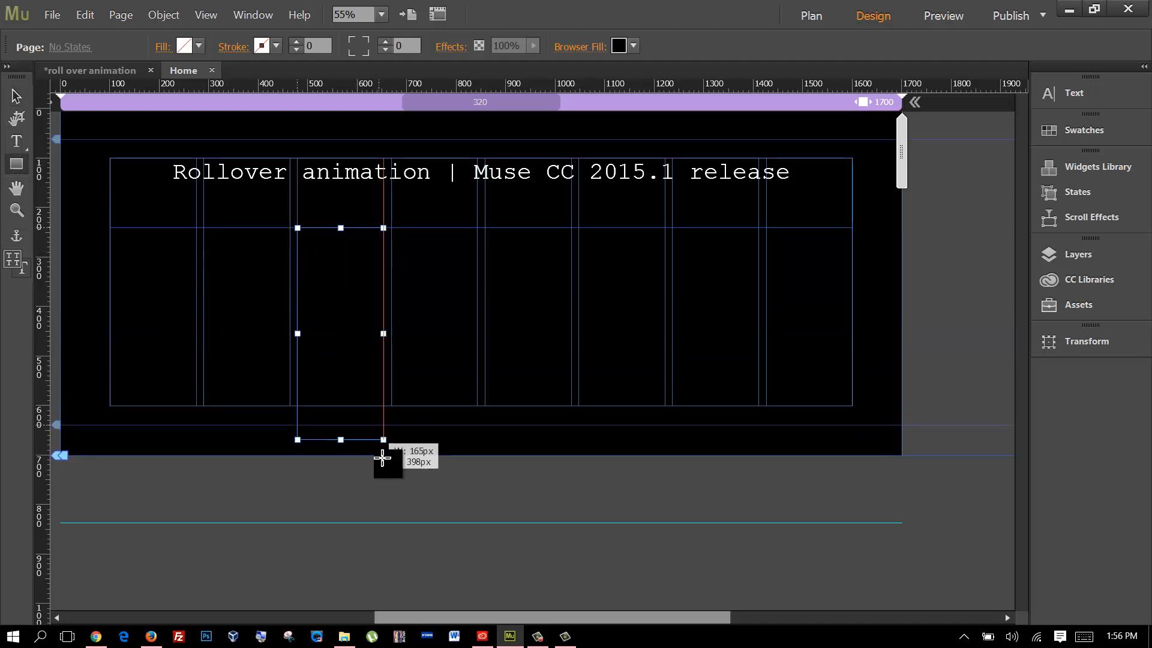
drag(382, 440, 386, 521)
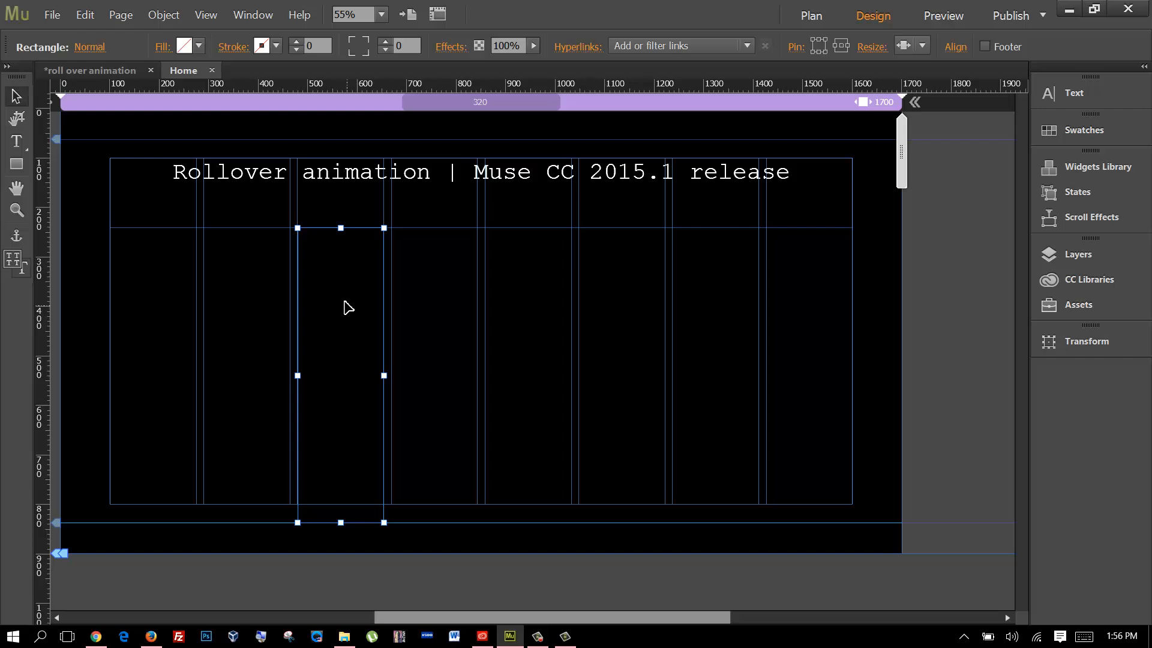
mouse_move(330, 290)
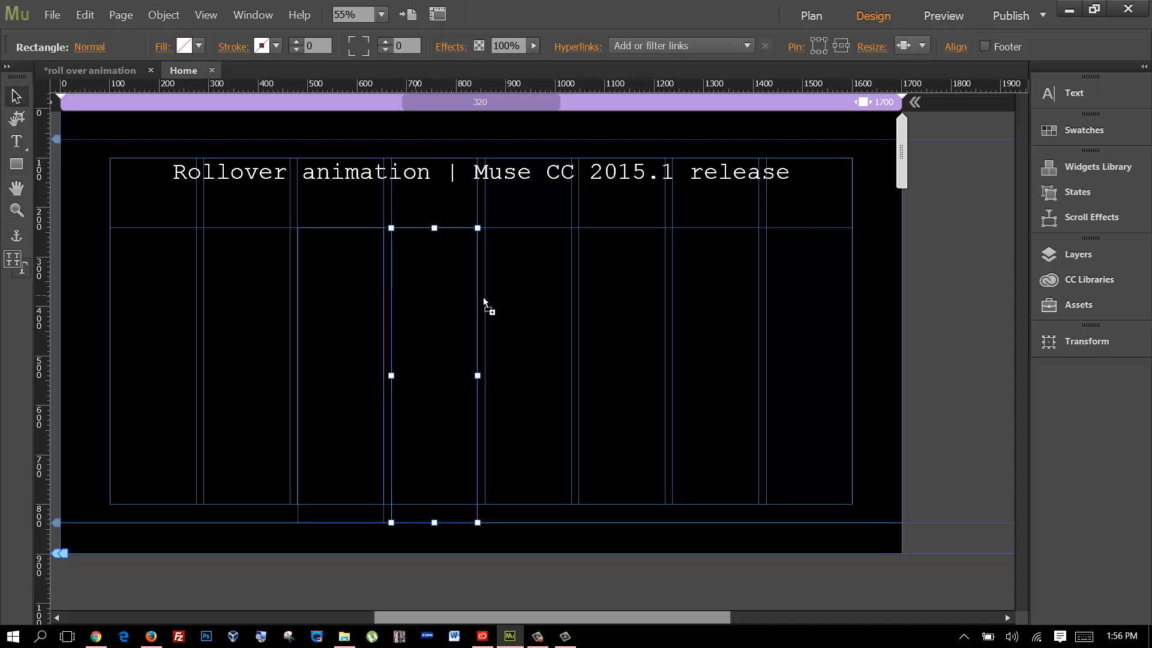
drag(484, 302, 527, 300)
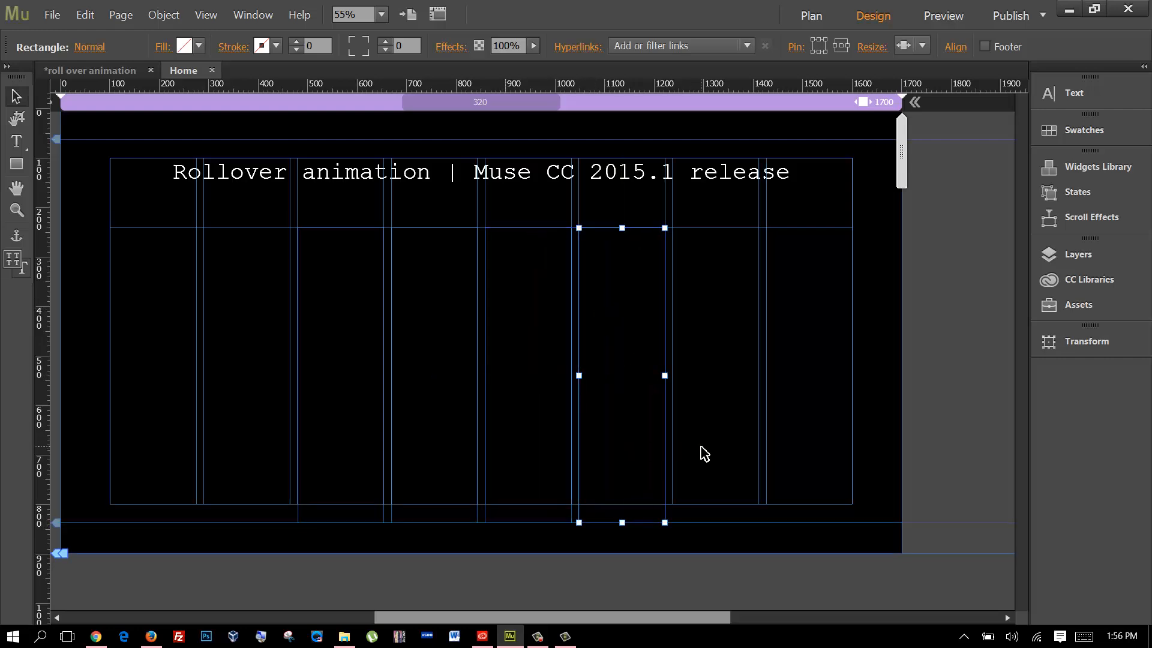
mouse_move(711, 436)
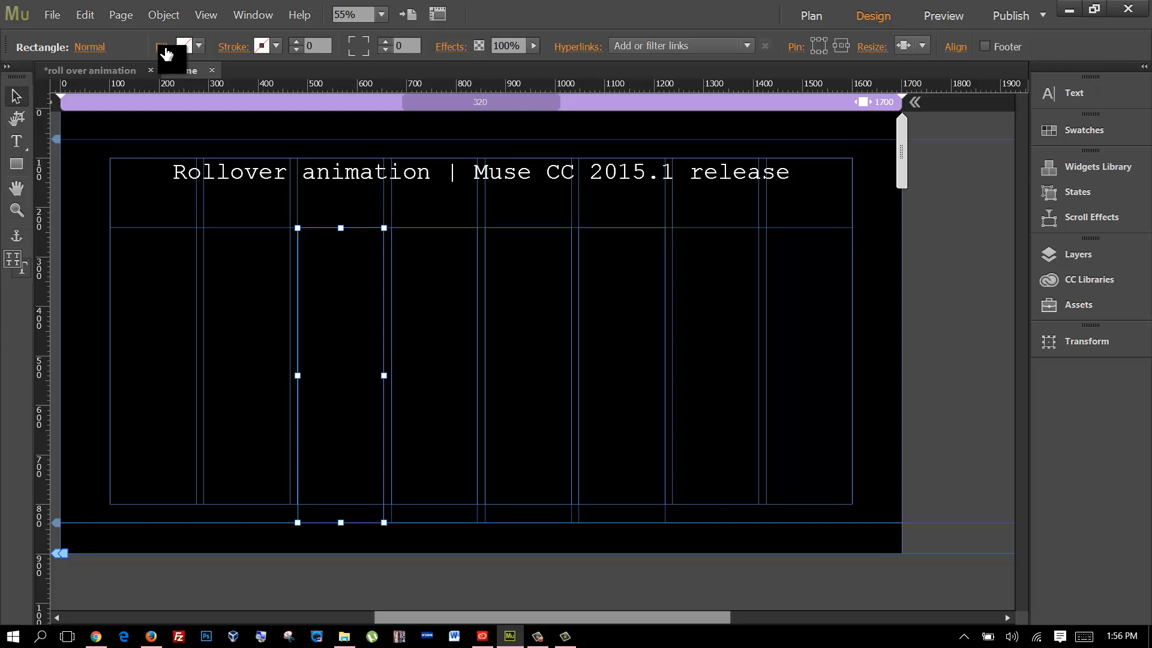
Step: Open Fill > Add image and browse the colour sunset, climber, dahlia and butterfly photos
click(178, 47)
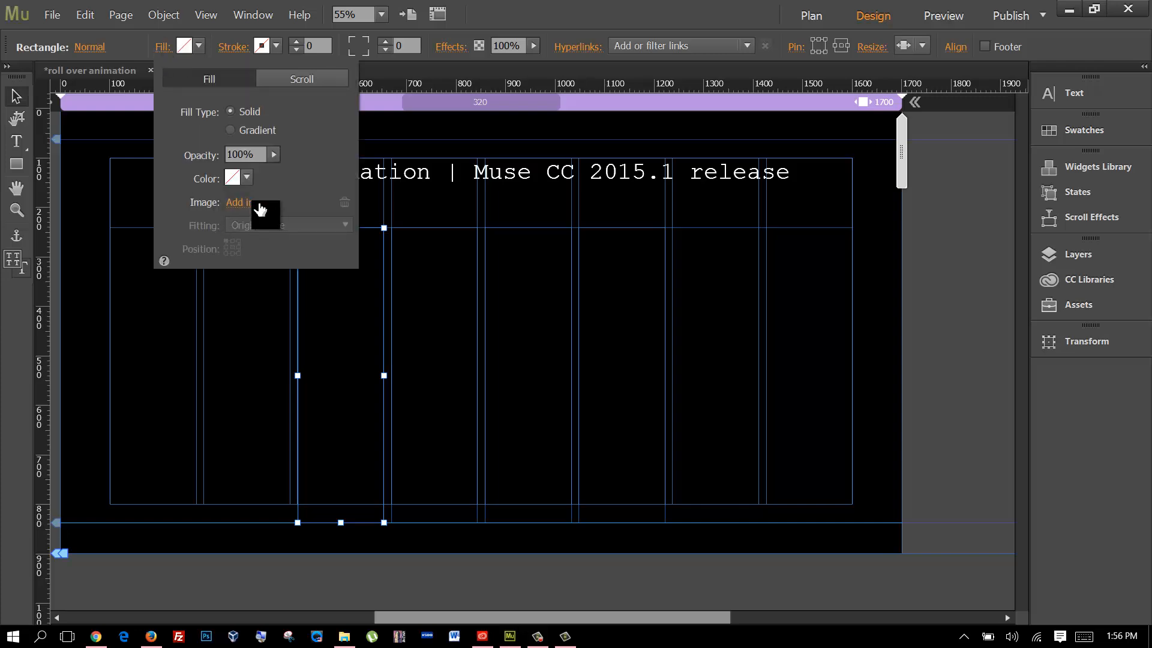
click(238, 202)
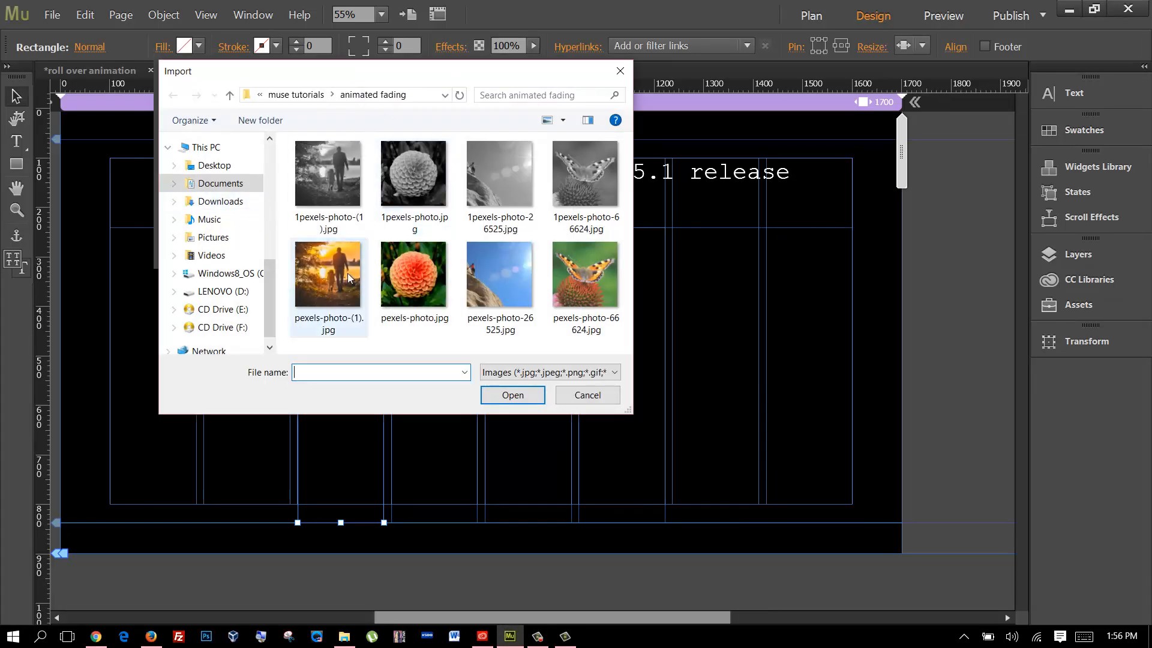
click(328, 276)
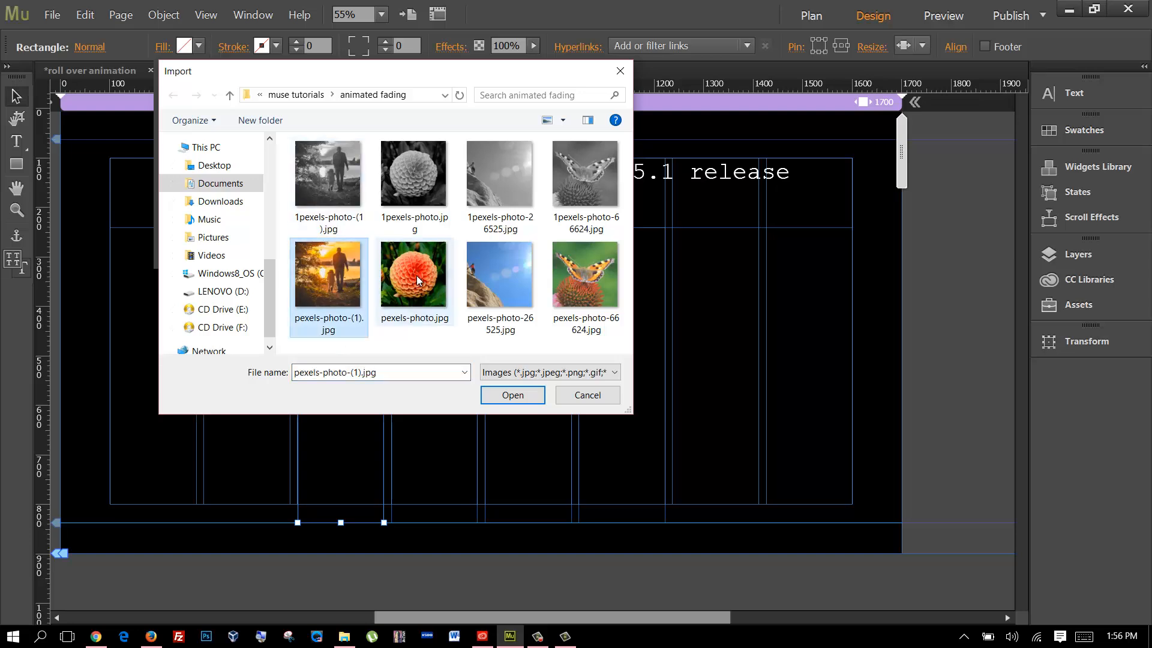
click(500, 276)
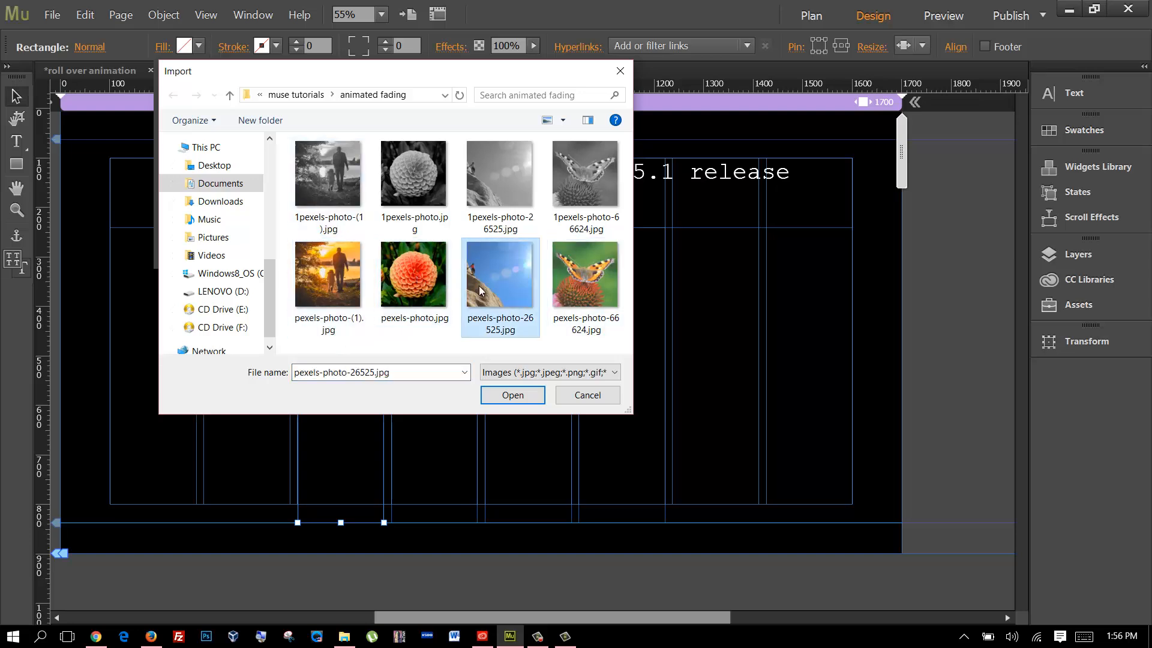
click(328, 275)
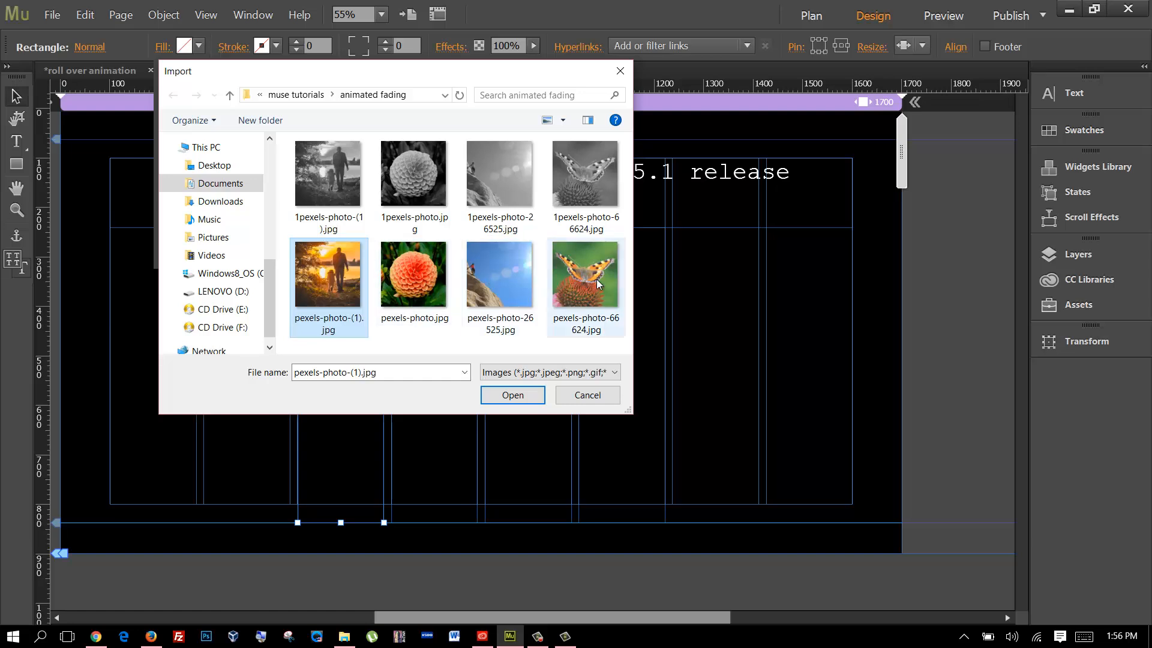
mouse_move(598, 282)
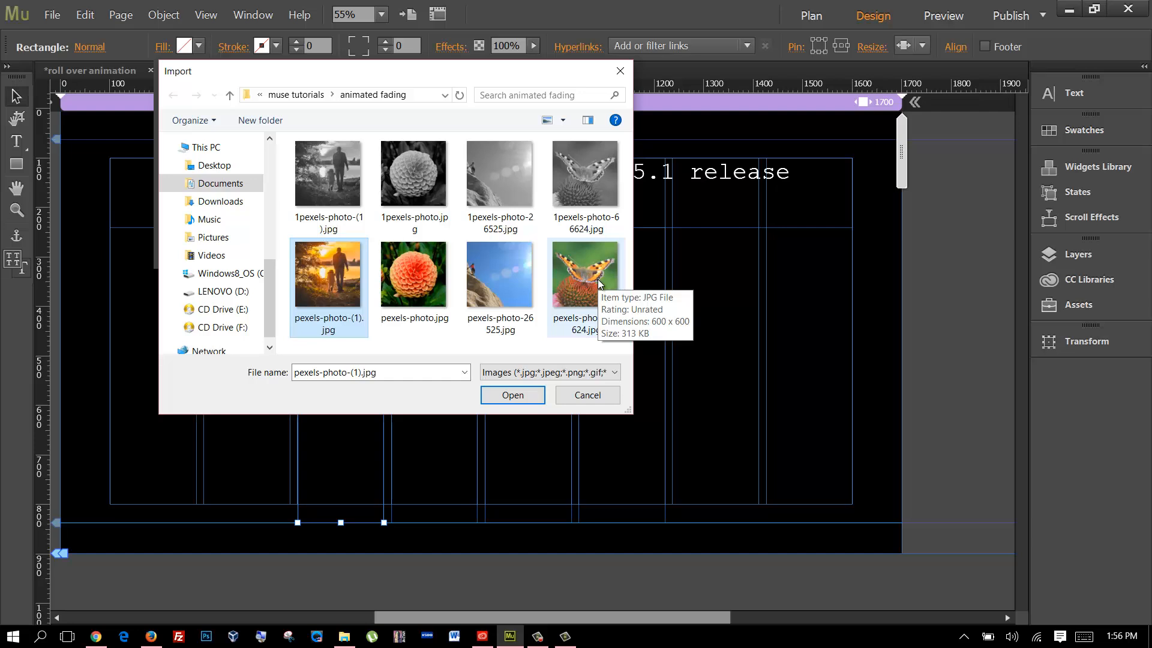
click(413, 274)
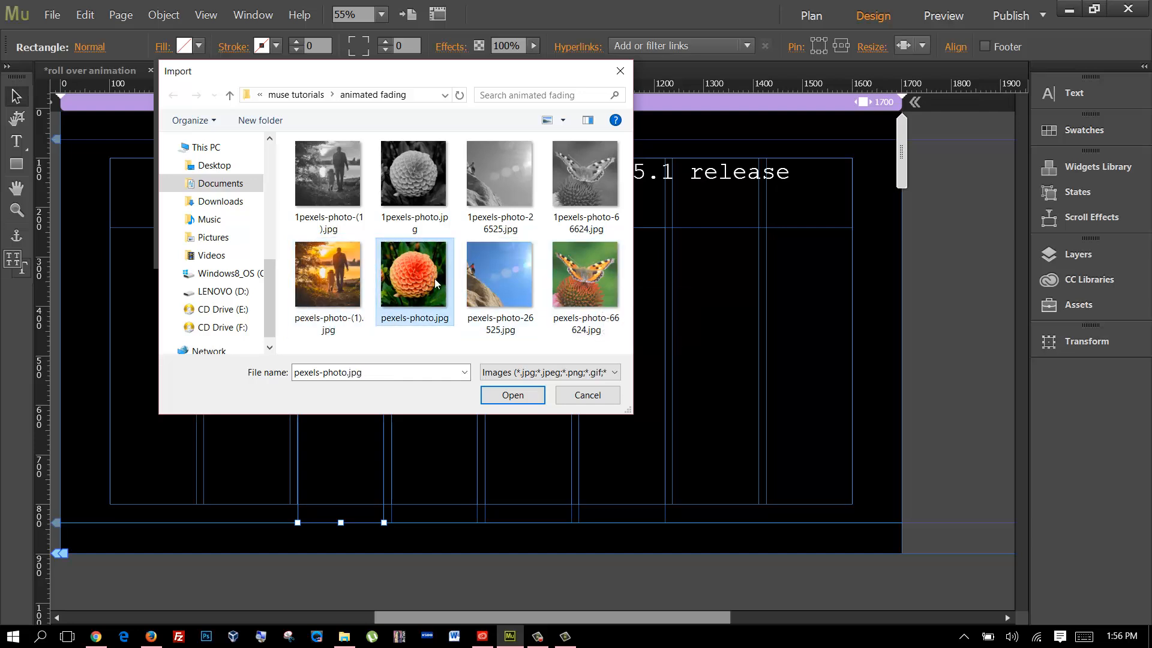
click(586, 275)
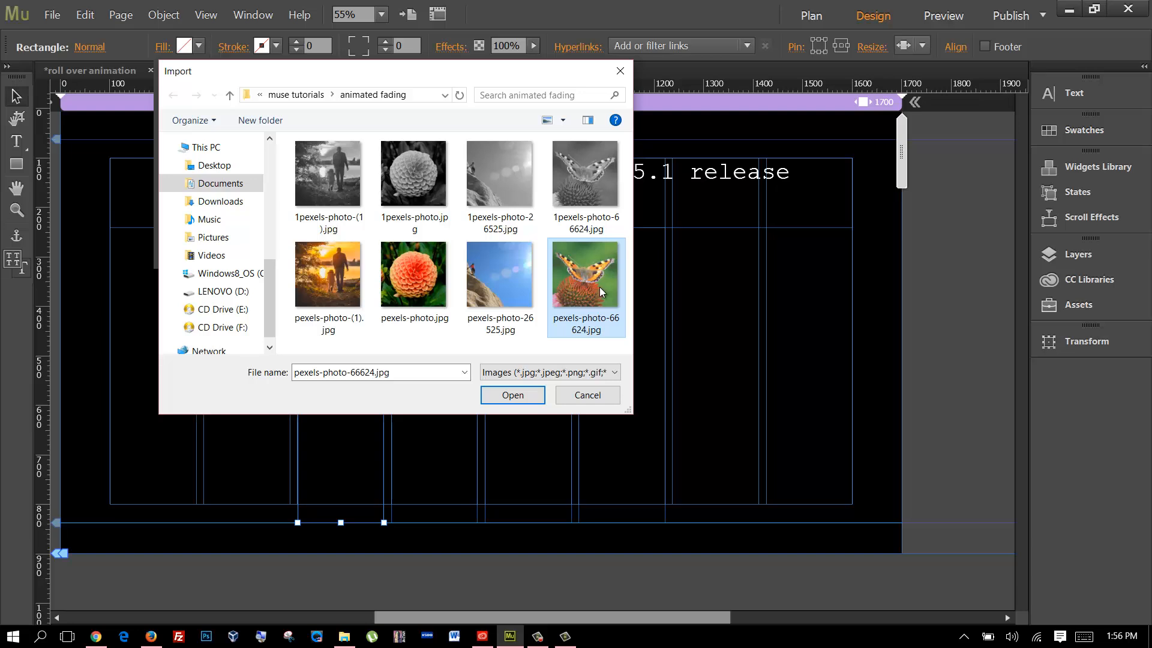
click(327, 275)
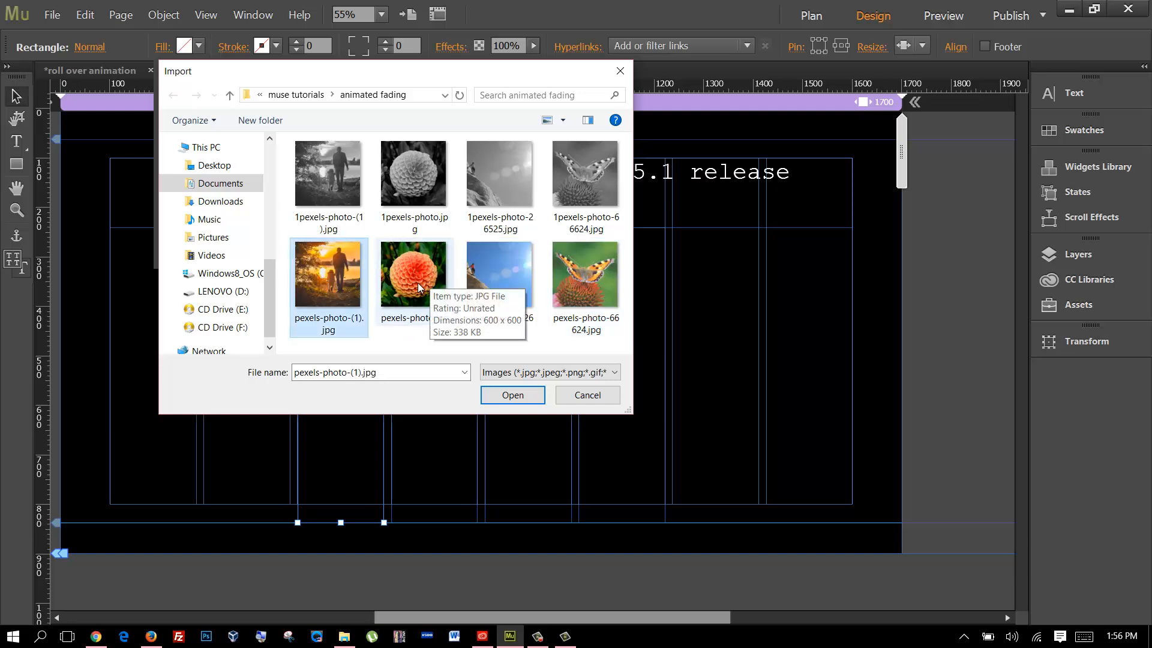
mouse_move(592, 278)
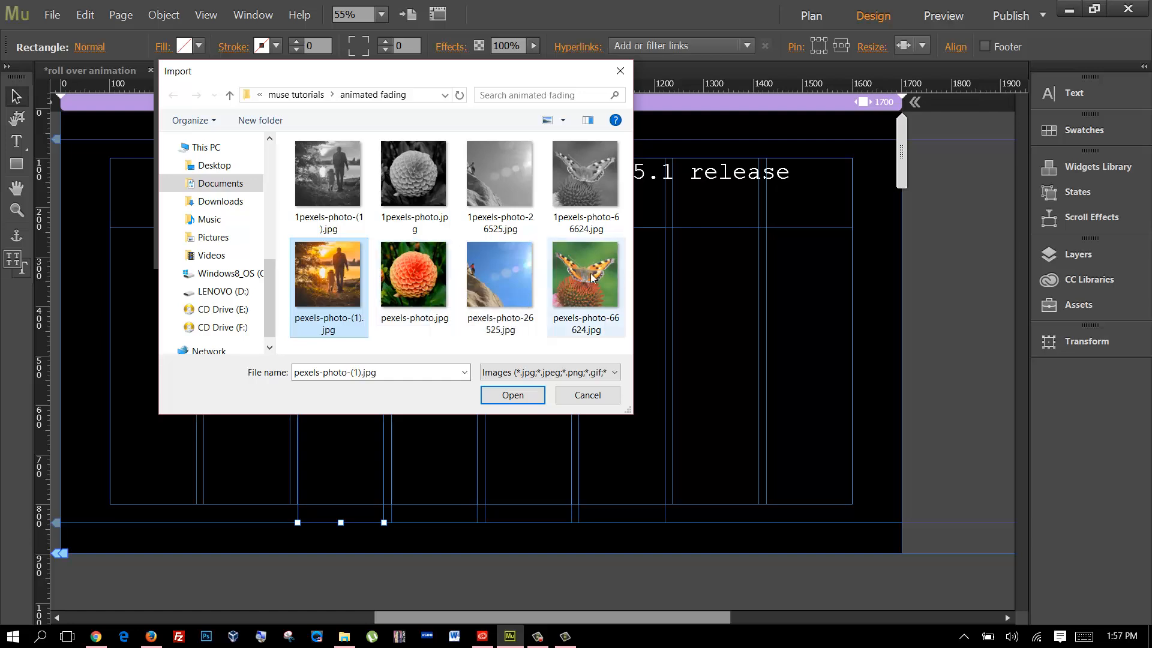
Step: Compare the colour and black-and-white photo versions, then choose the sunset photo
click(413, 275)
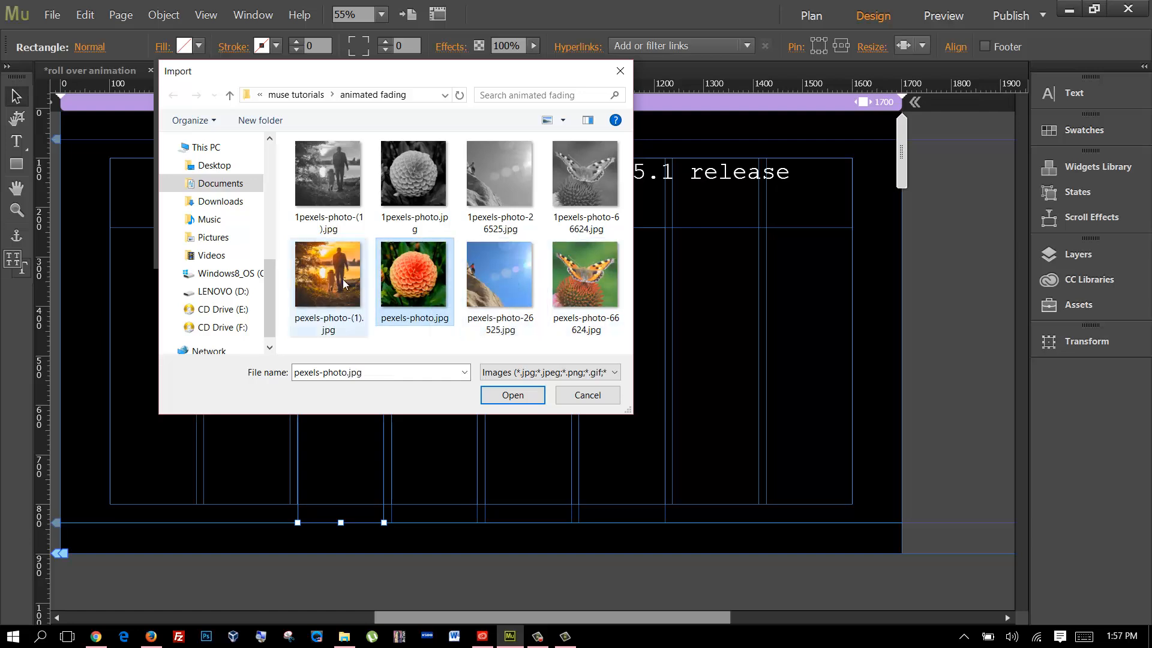
click(586, 274)
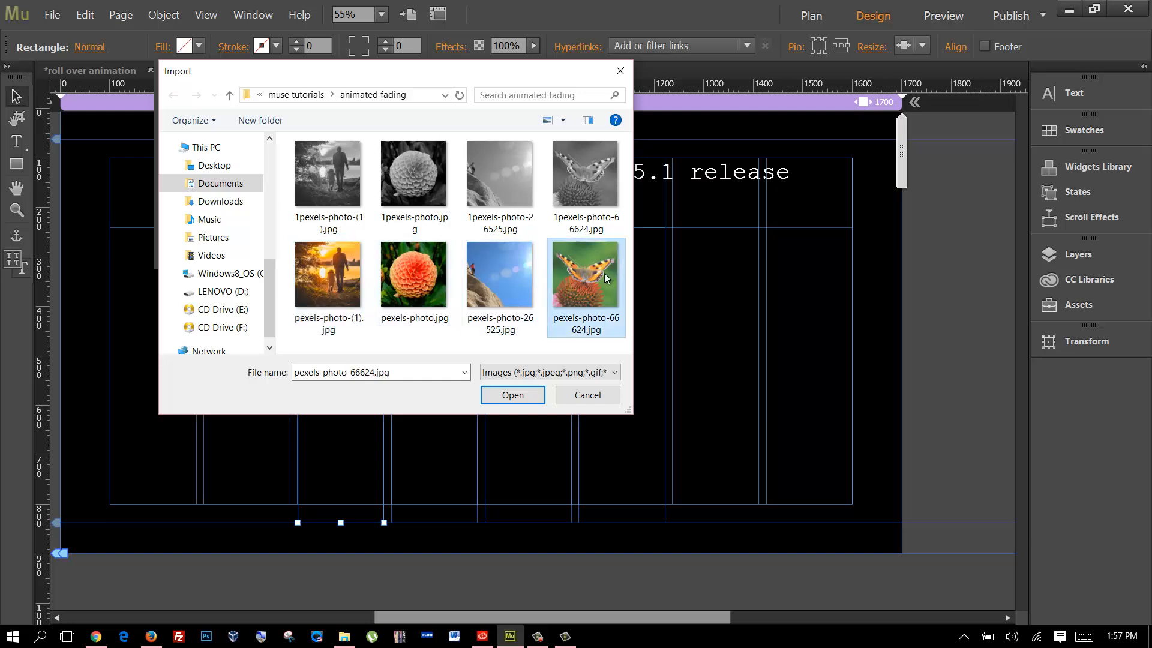
click(585, 173)
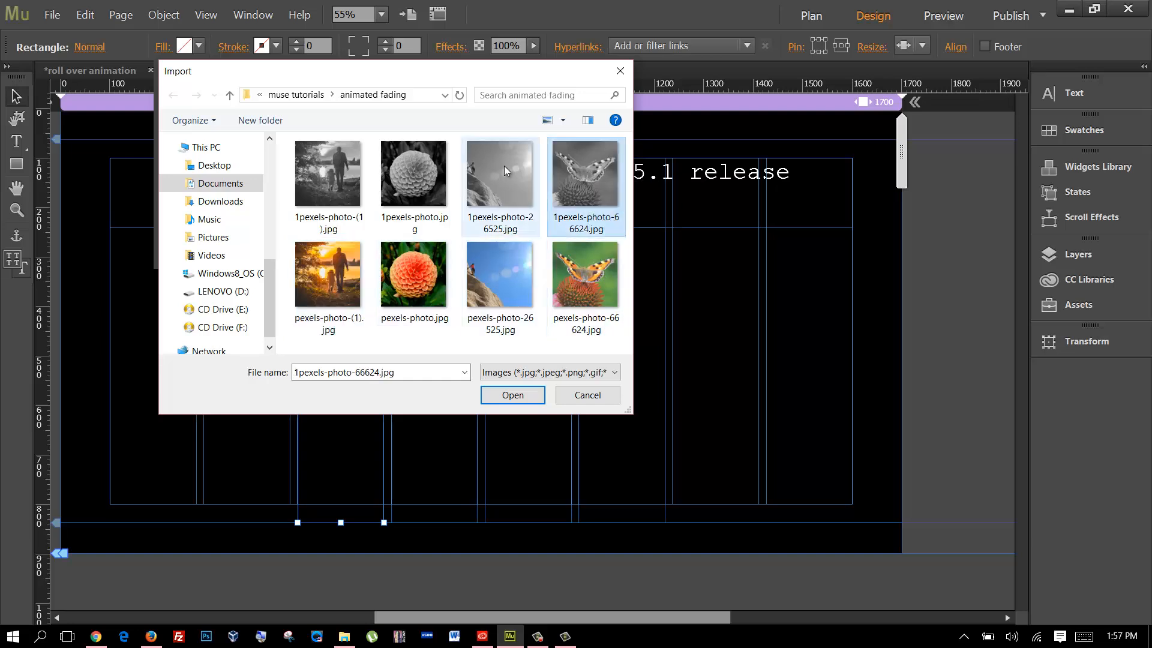
click(328, 173)
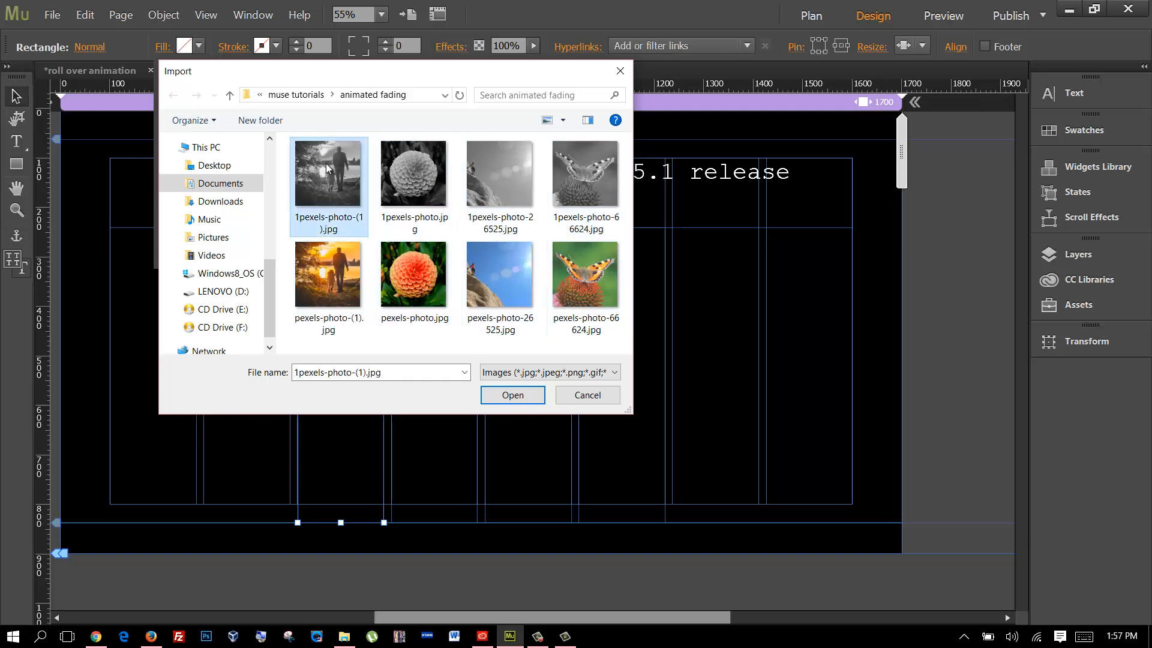
click(586, 275)
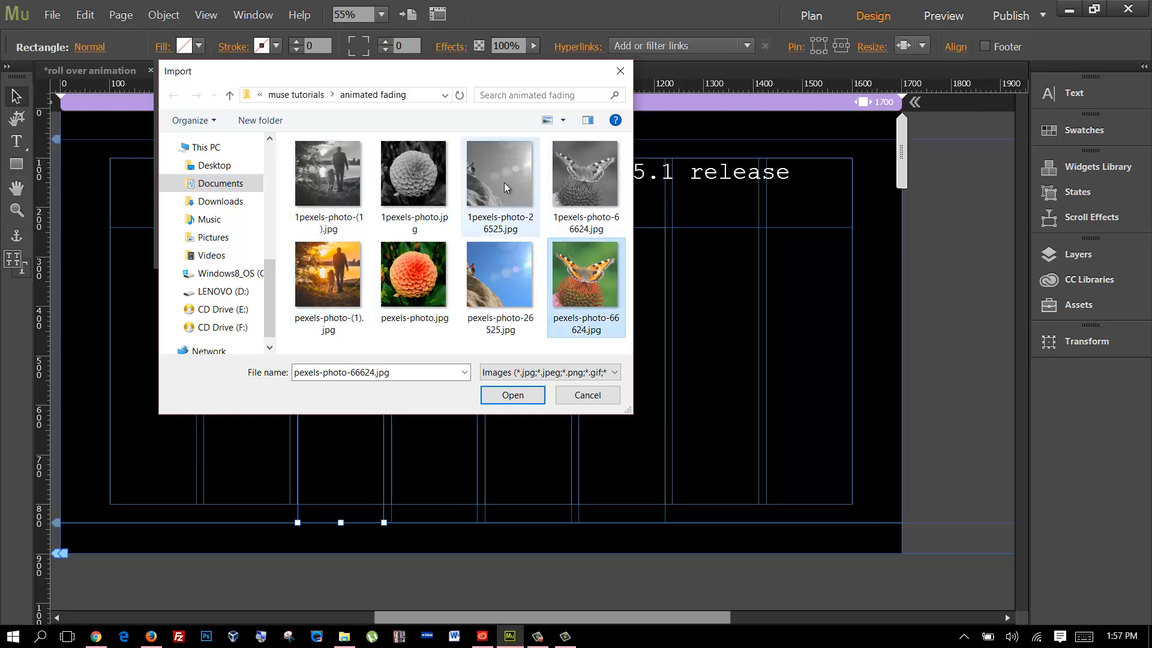
click(413, 172)
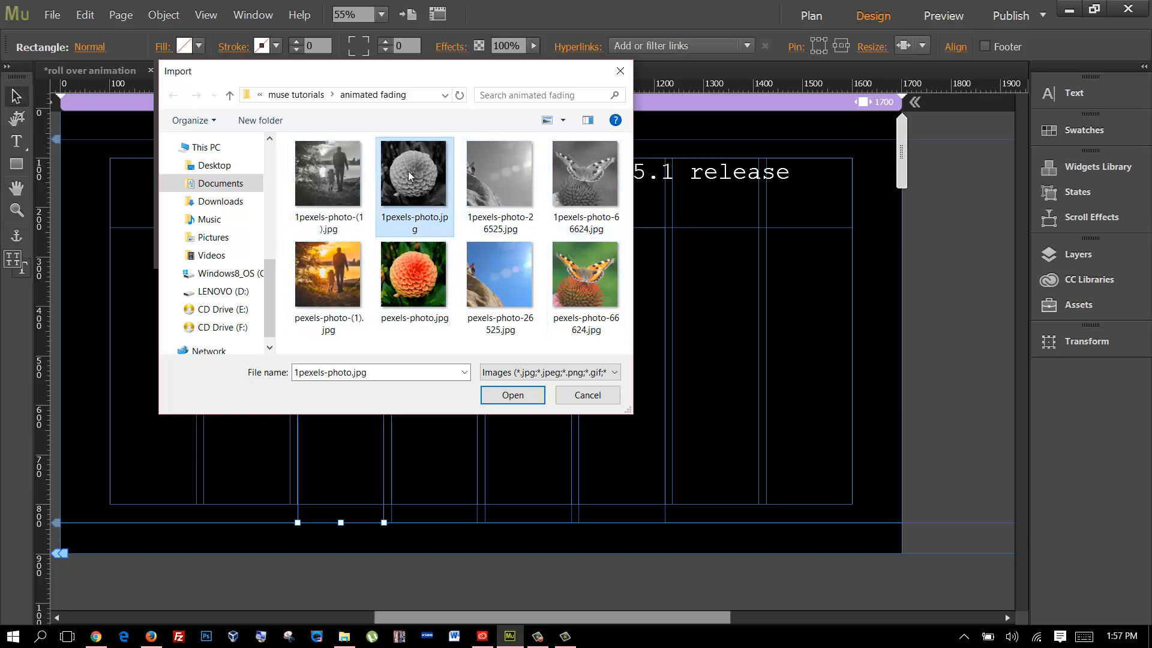
click(585, 173)
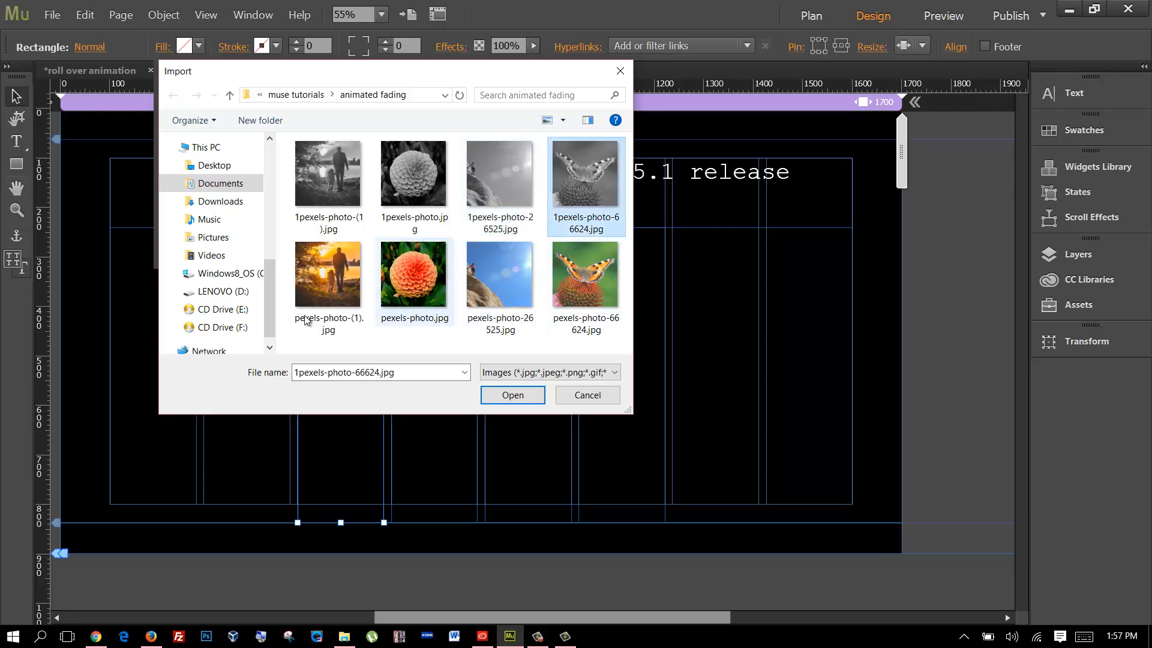
click(586, 395)
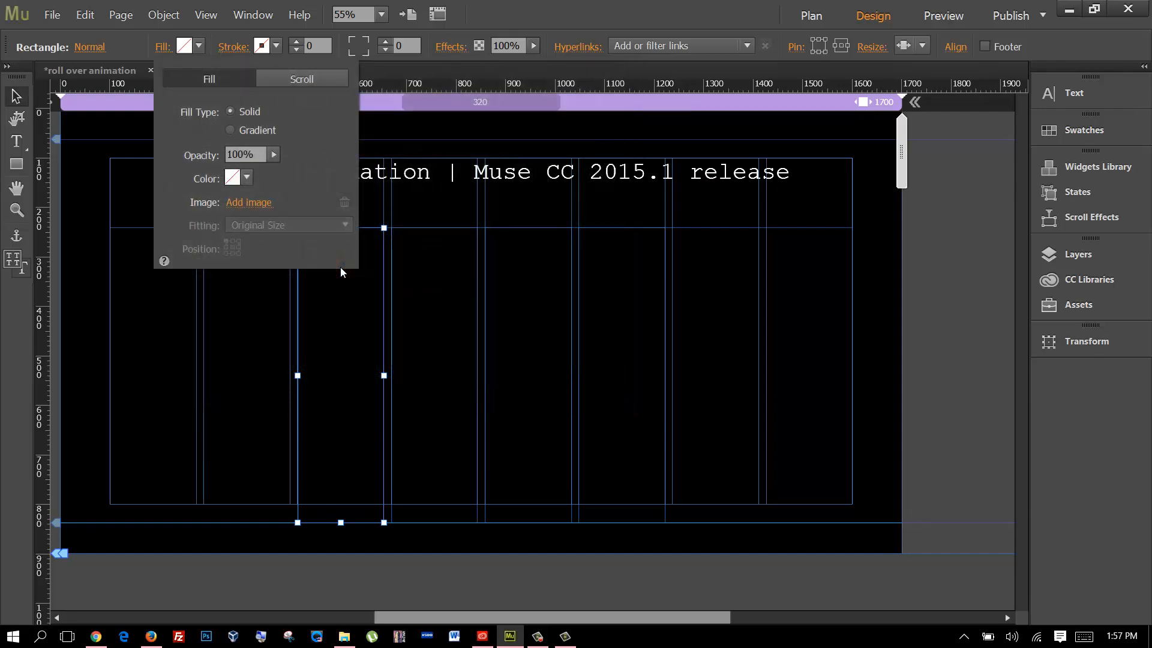
Step: Fill the four rectangles with the sunset, dahlia, climber and butterfly colour photos
click(248, 203)
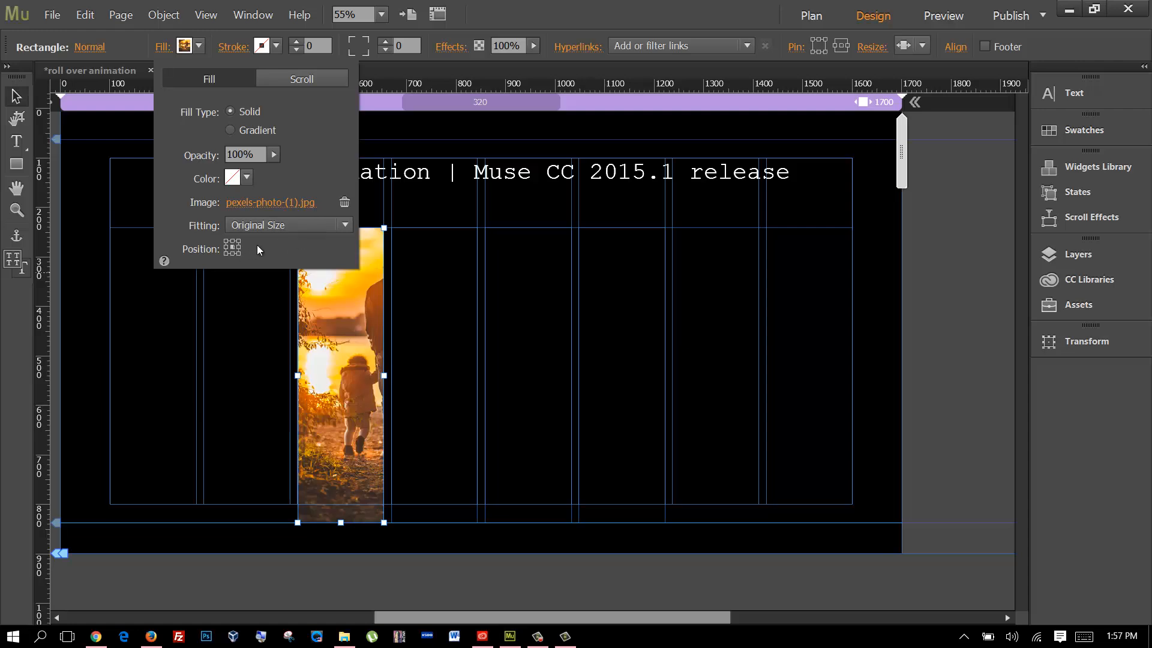
mouse_move(310, 257)
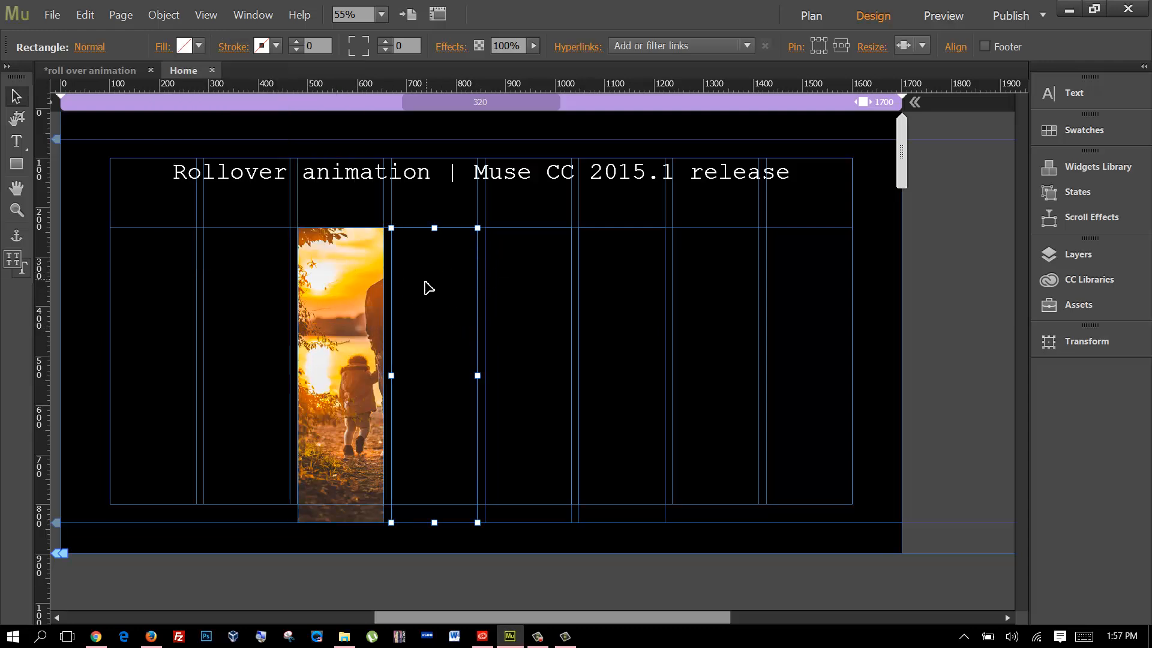
click(199, 46)
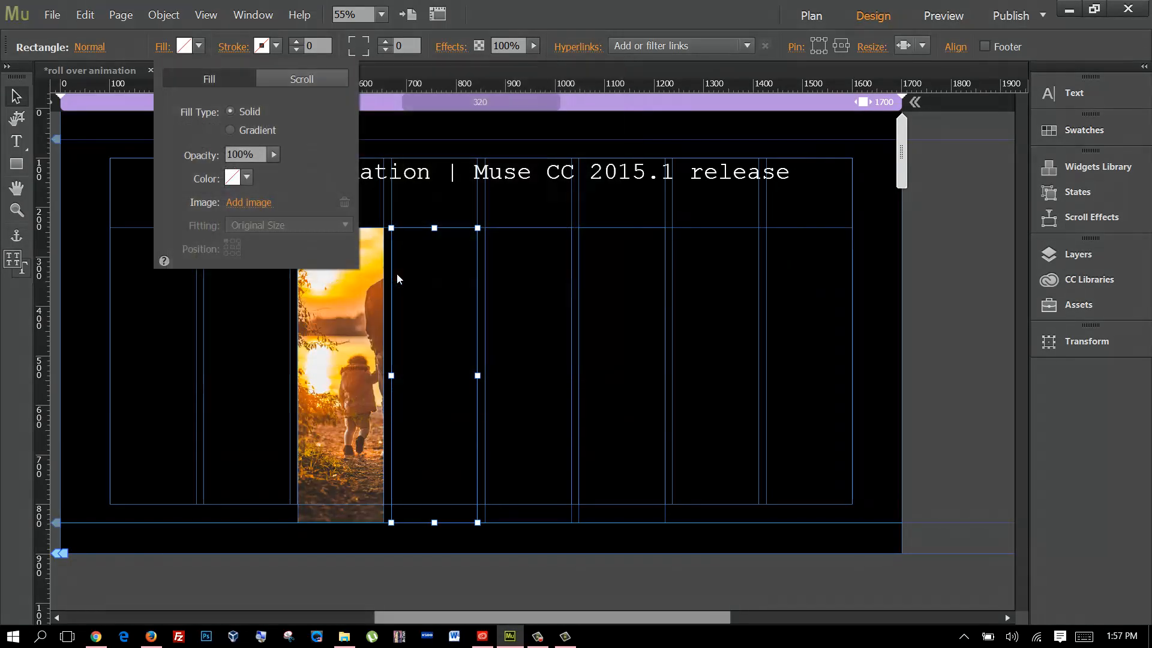
click(249, 202)
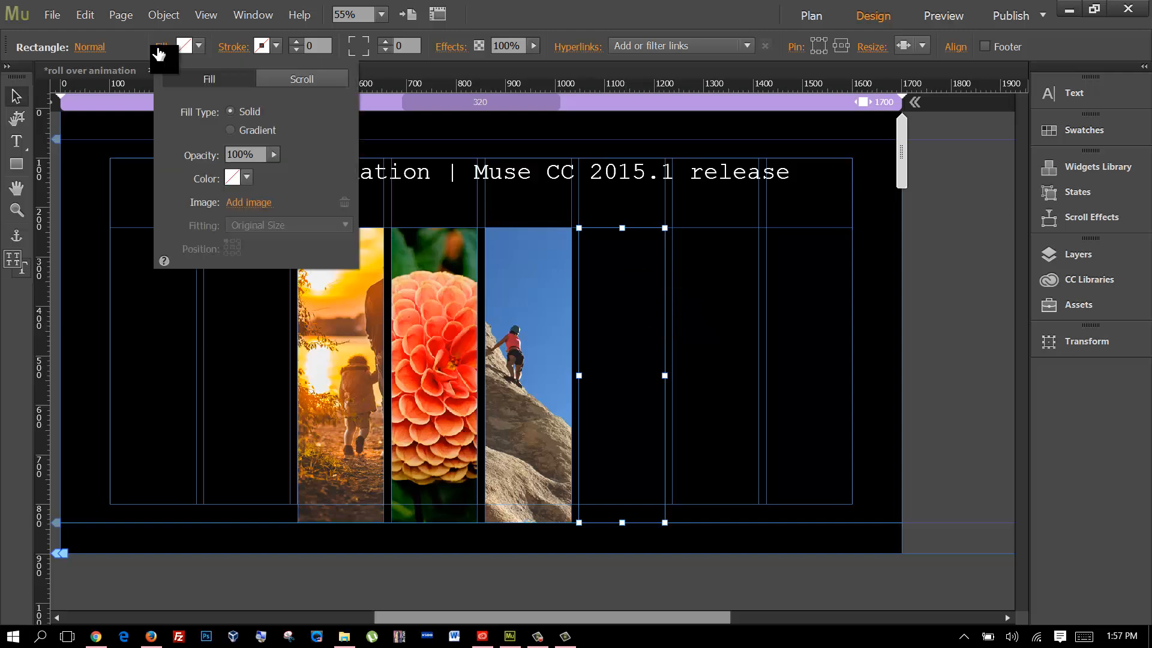
click(248, 202)
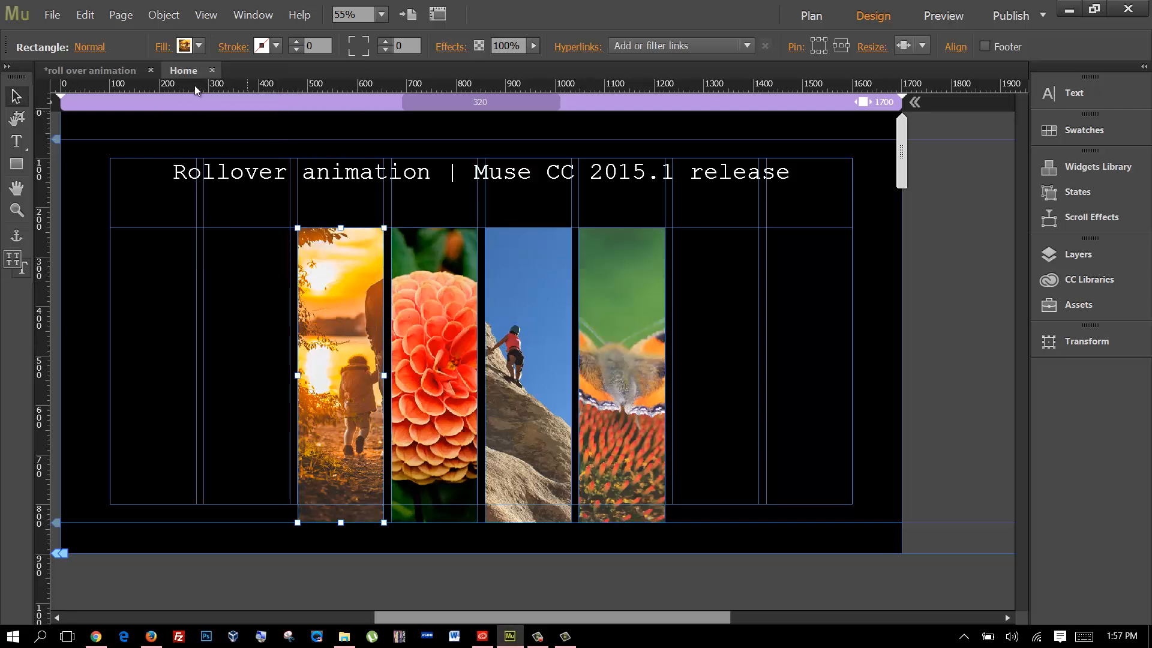
mouse_move(42, 47)
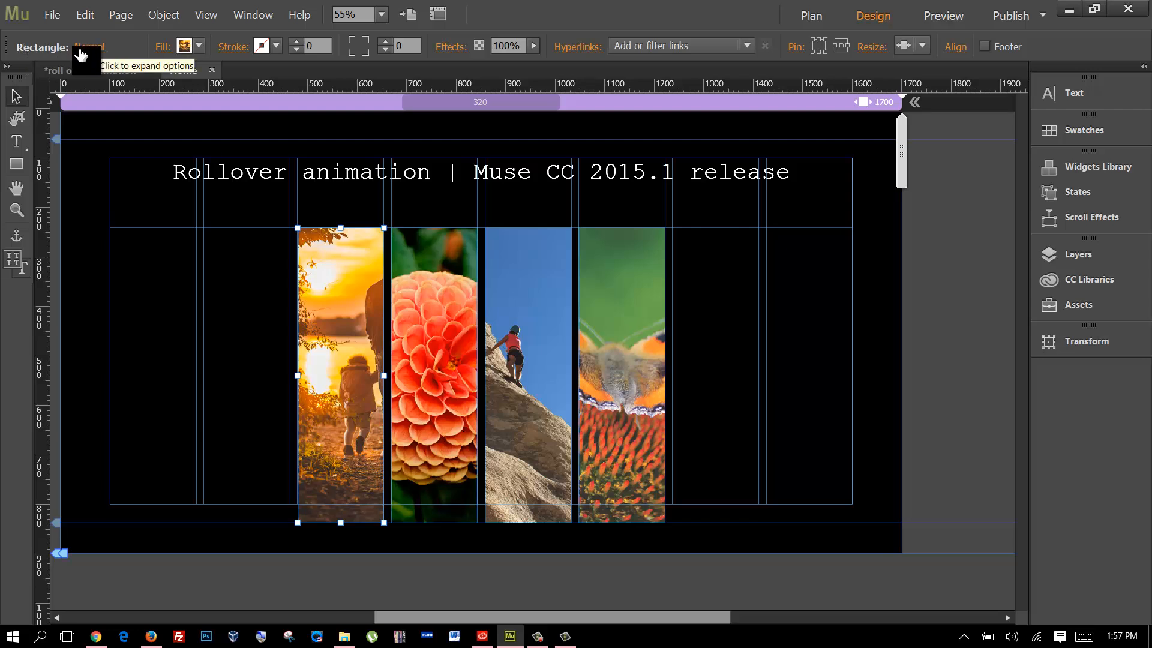
Step: Switch the sunset rectangle to its Rollover state and replace its fill image
click(89, 47)
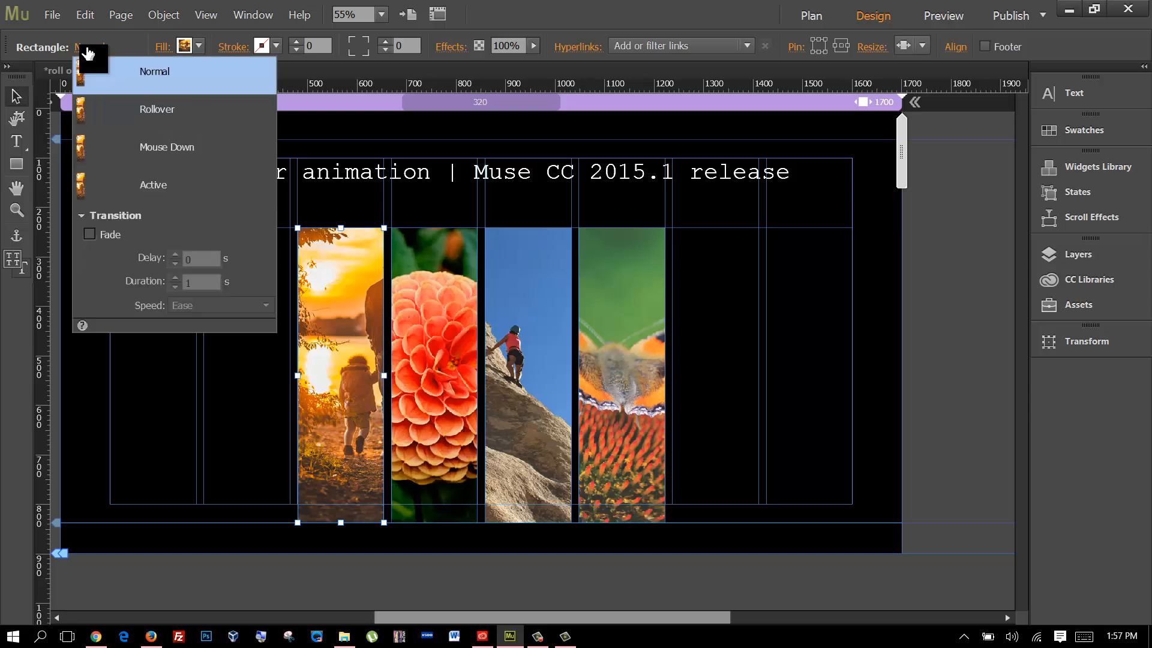
mouse_move(157, 109)
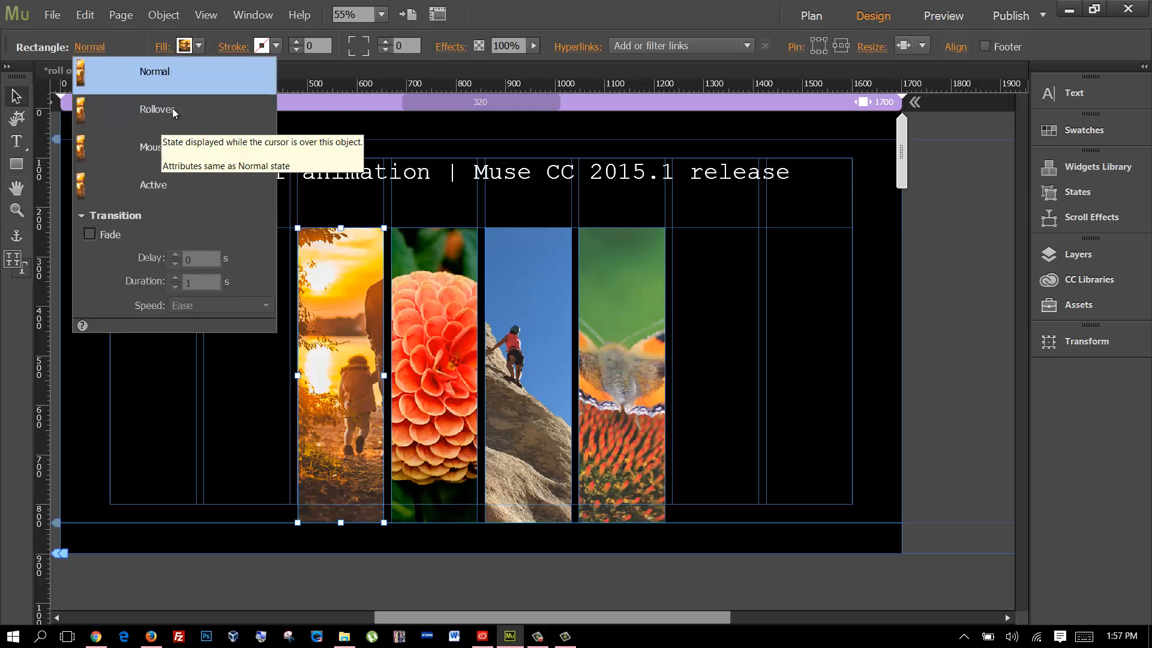
click(156, 110)
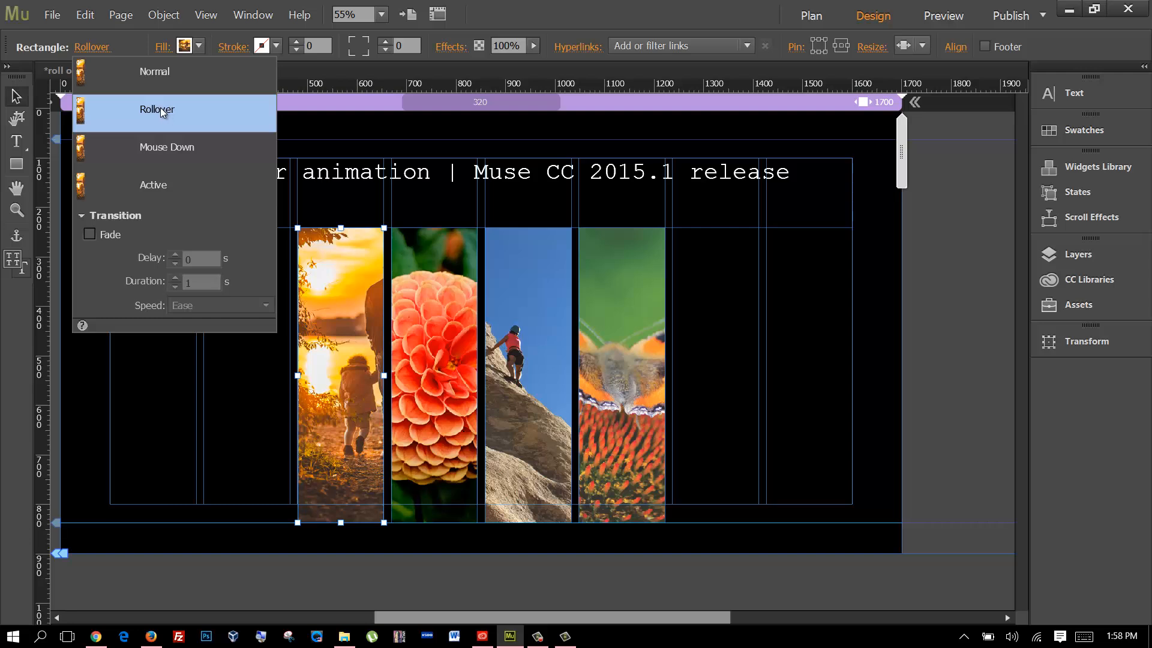
mouse_move(179, 125)
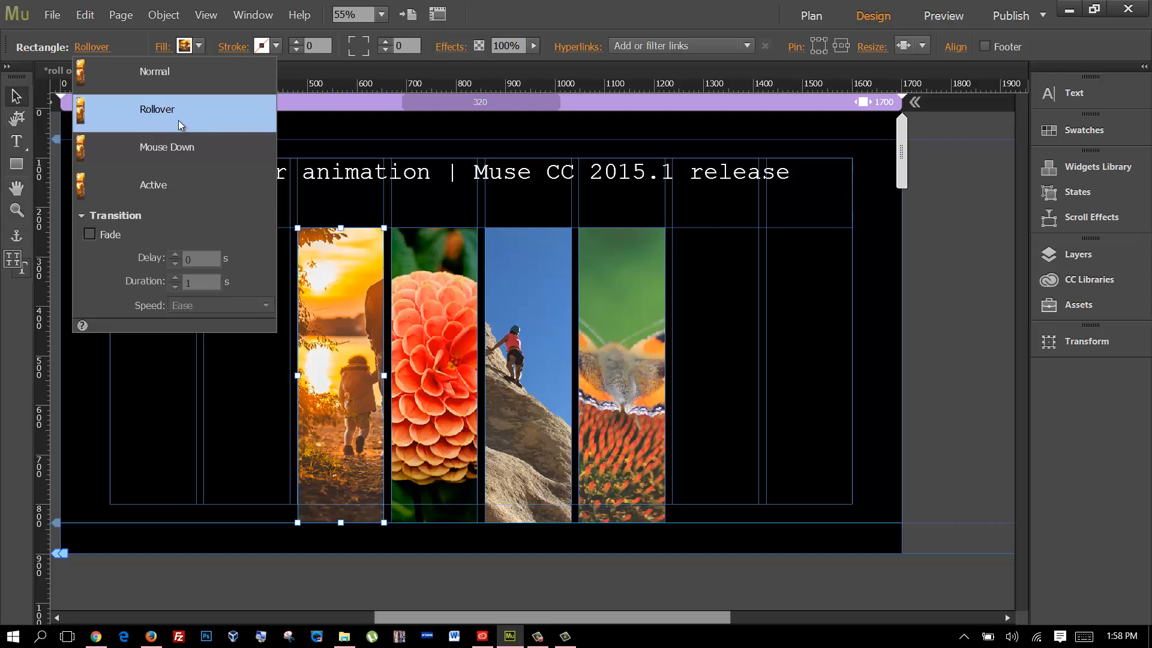
mouse_move(135, 131)
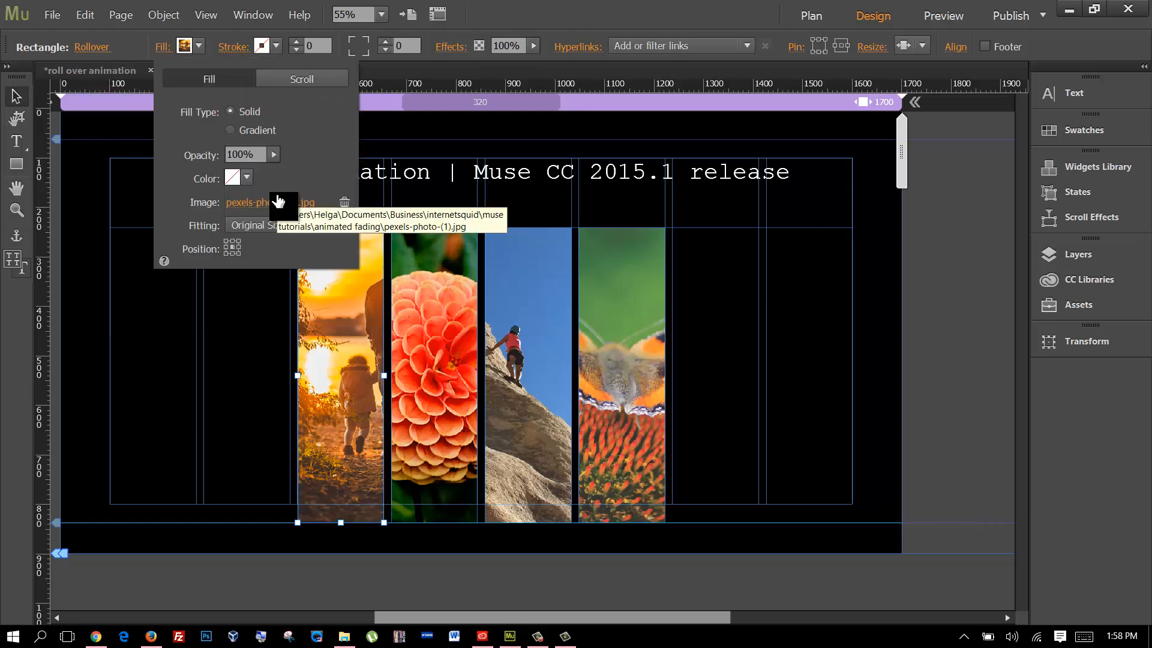
click(248, 203)
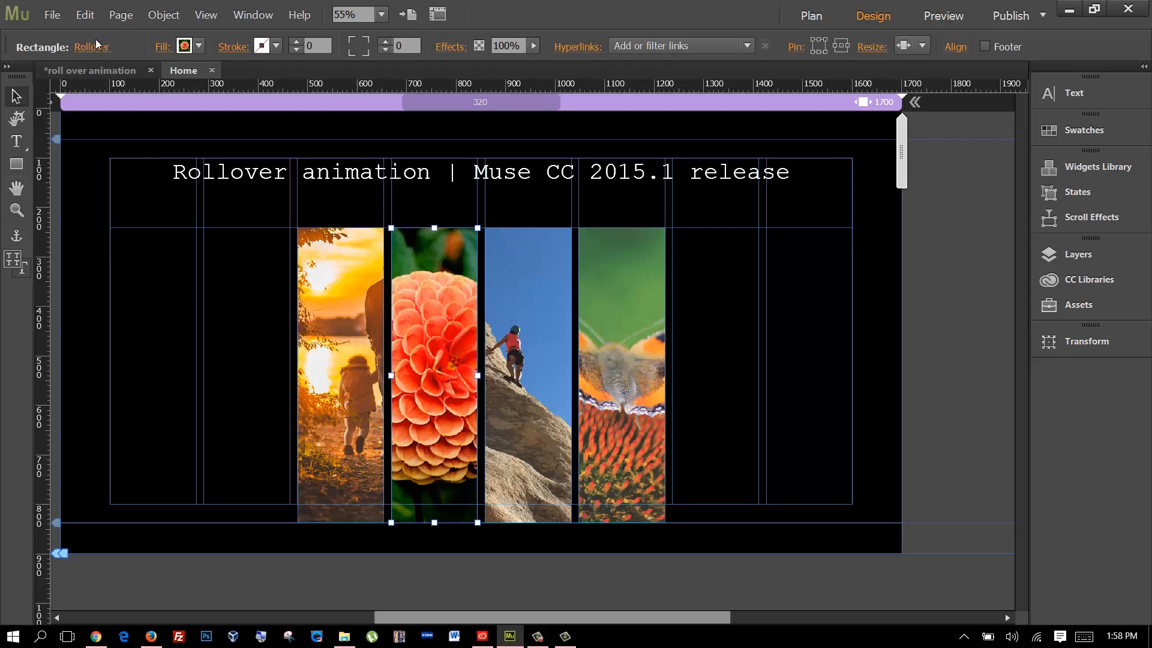
mouse_move(106, 48)
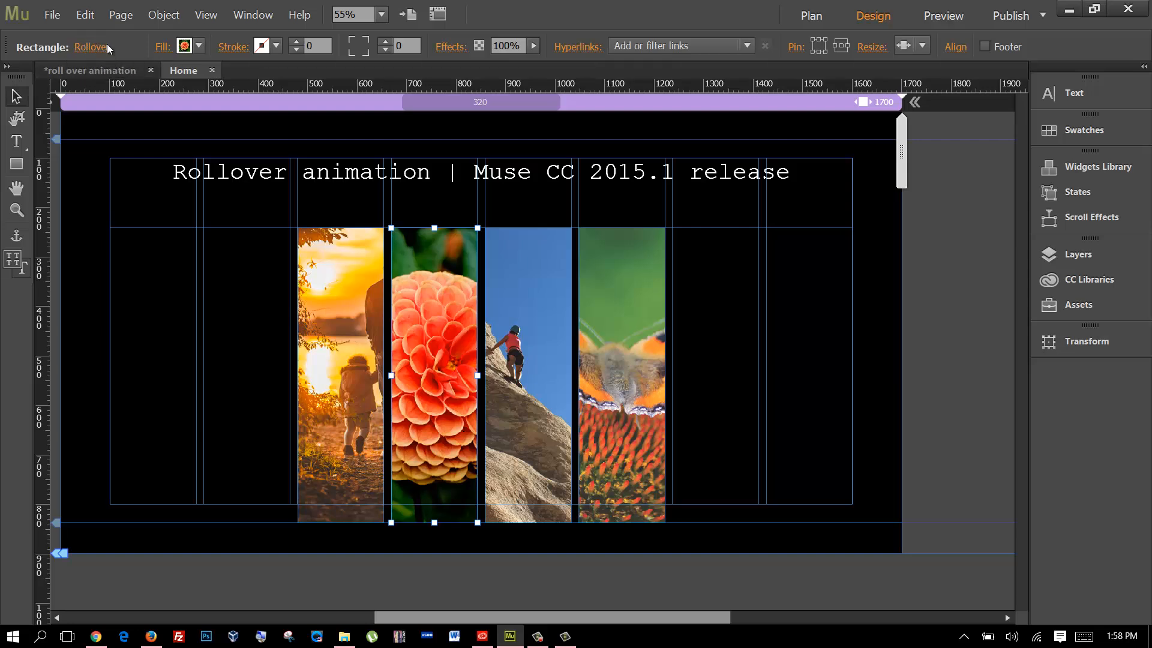
Step: Swap the climber rectangle's rollover fill for a different photo
click(184, 46)
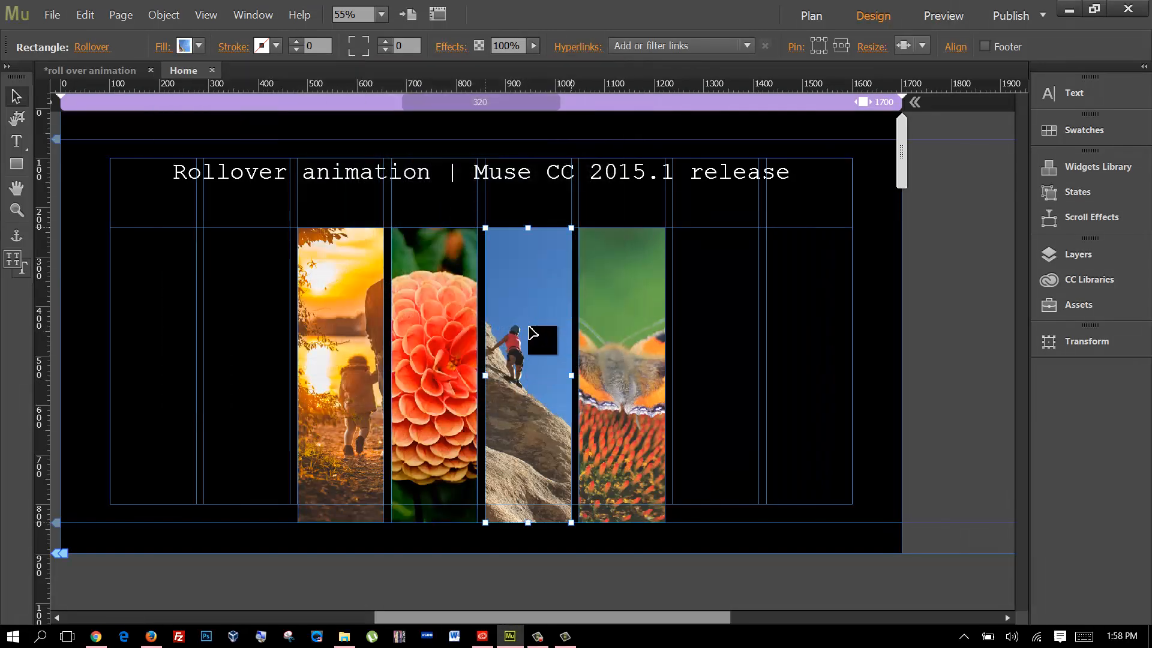
click(199, 46)
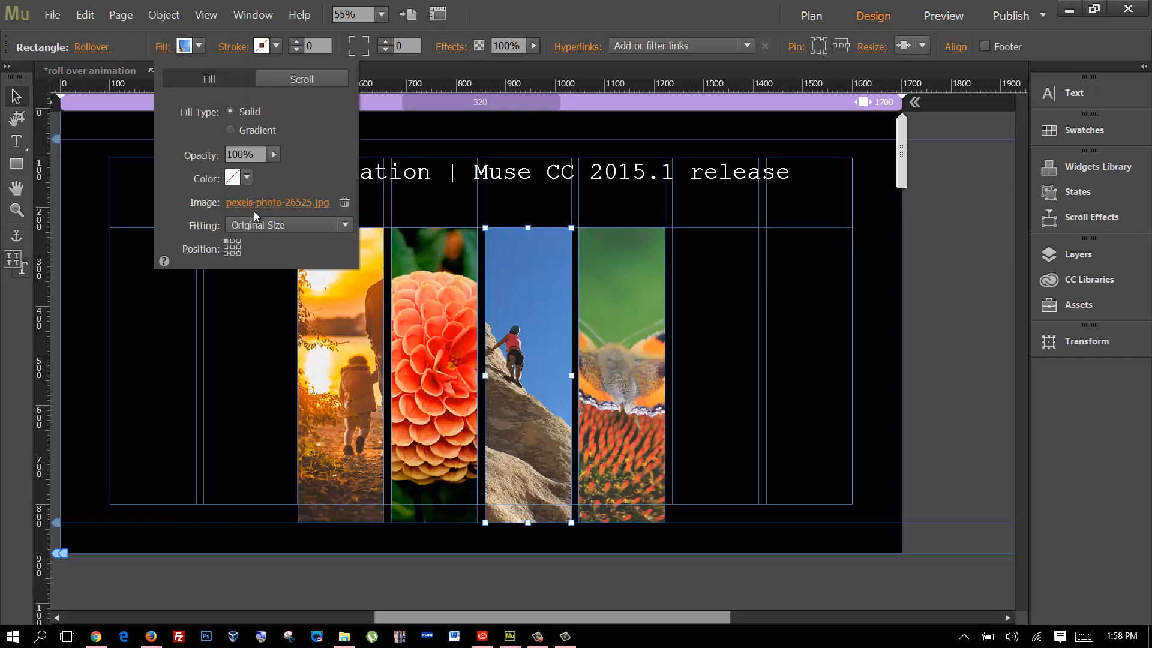
click(278, 203)
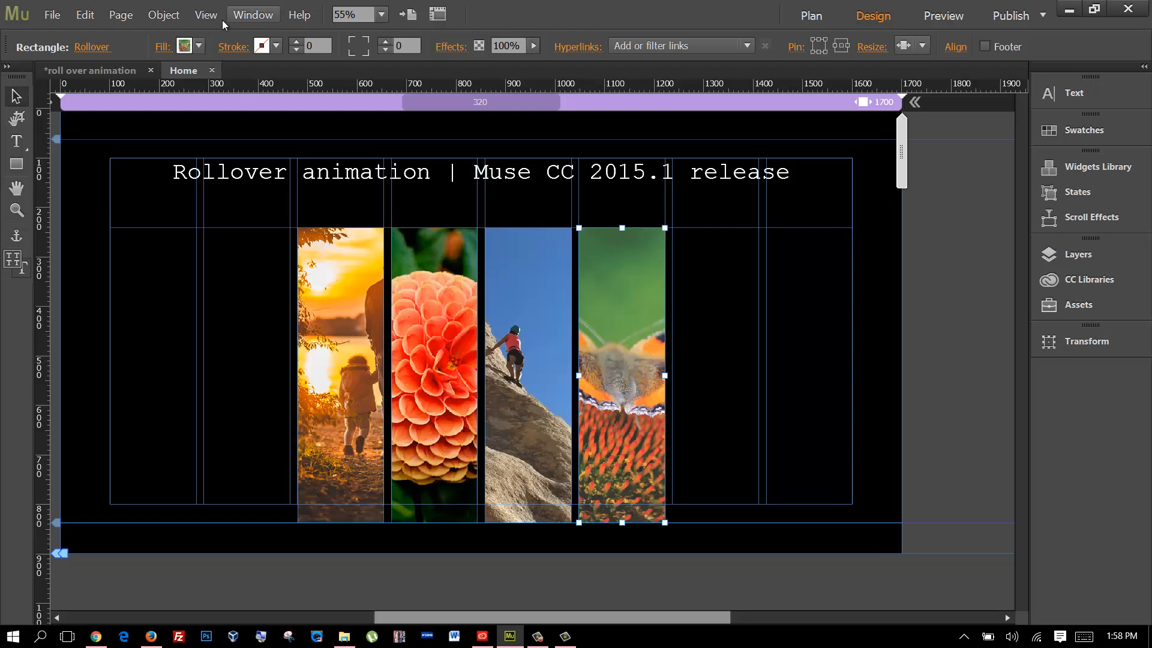
click(199, 46)
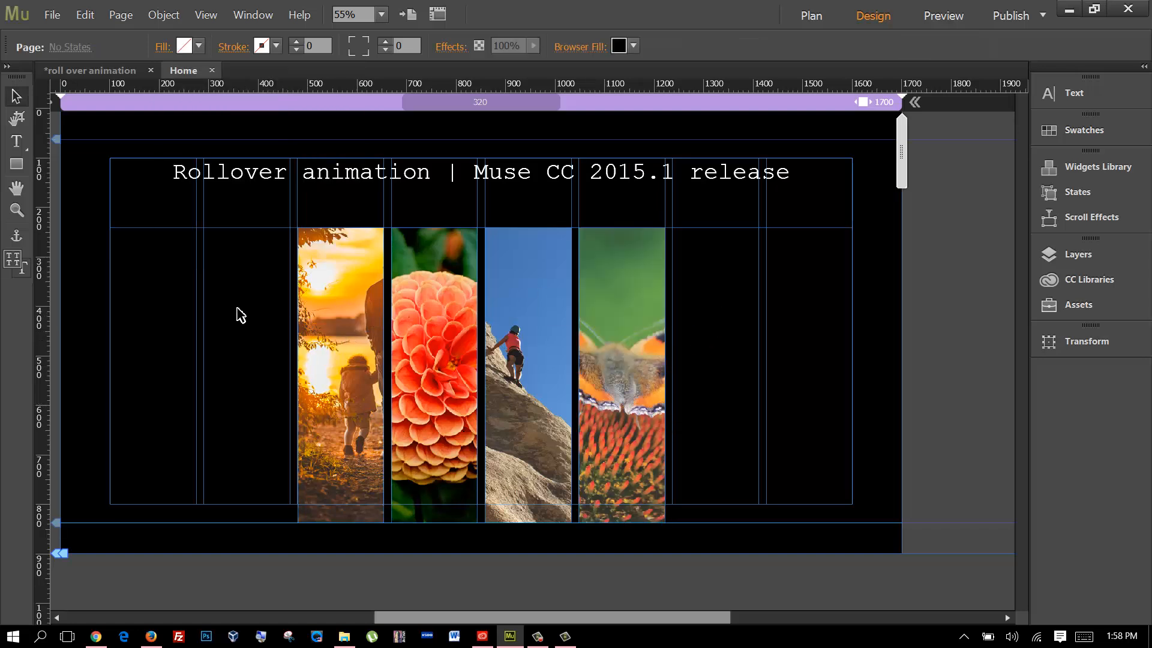
Step: Turn on a Fade transition for the sunset rectangle's states with 0.3 s duration
click(341, 367)
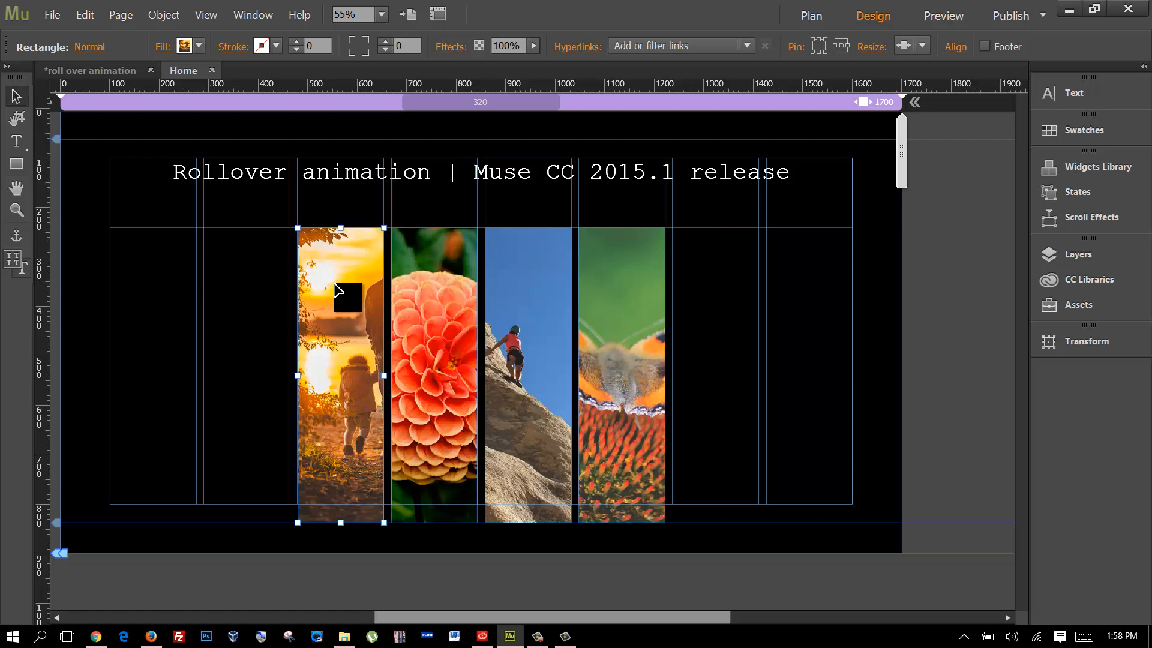
mouse_move(256, 191)
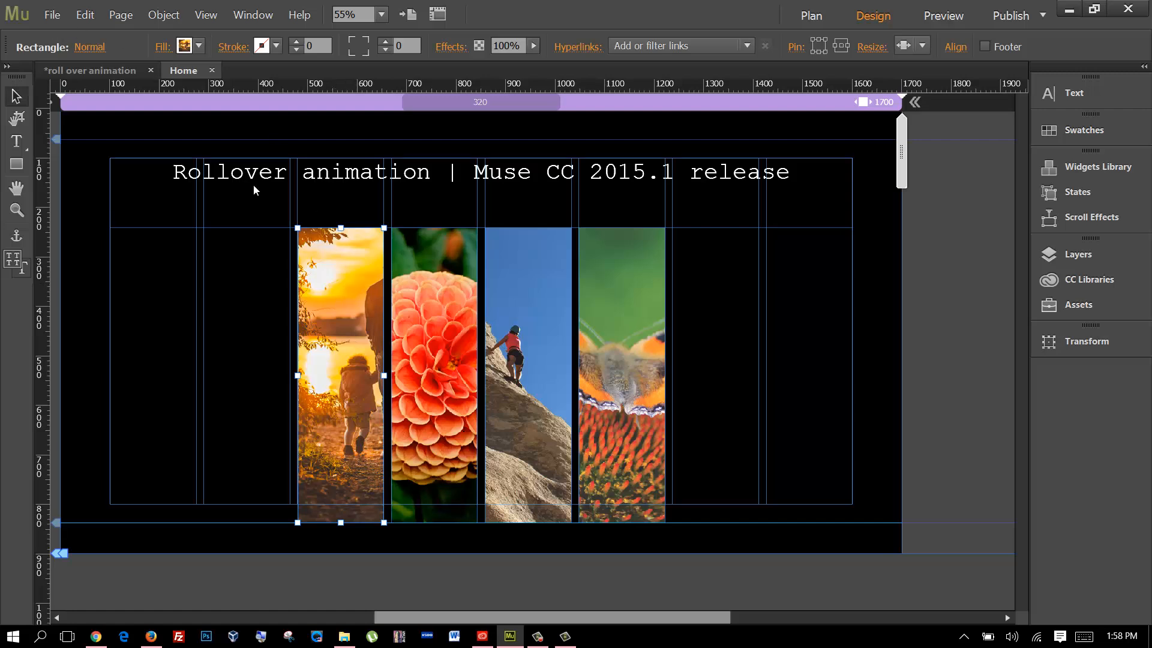
click(90, 46)
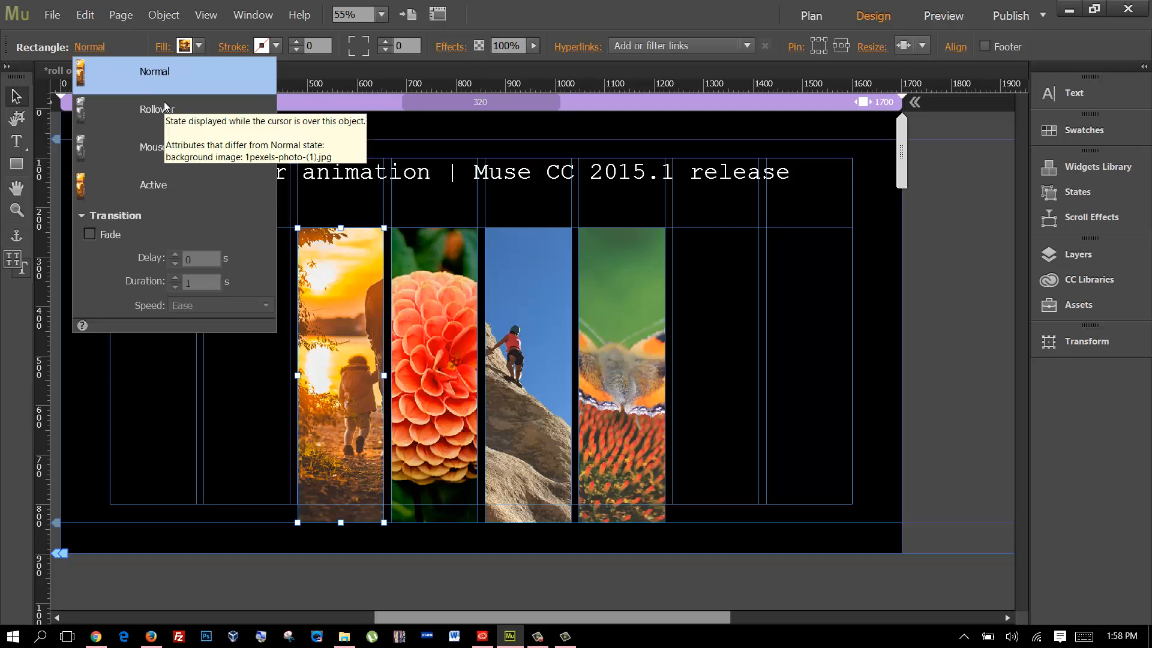
click(82, 215)
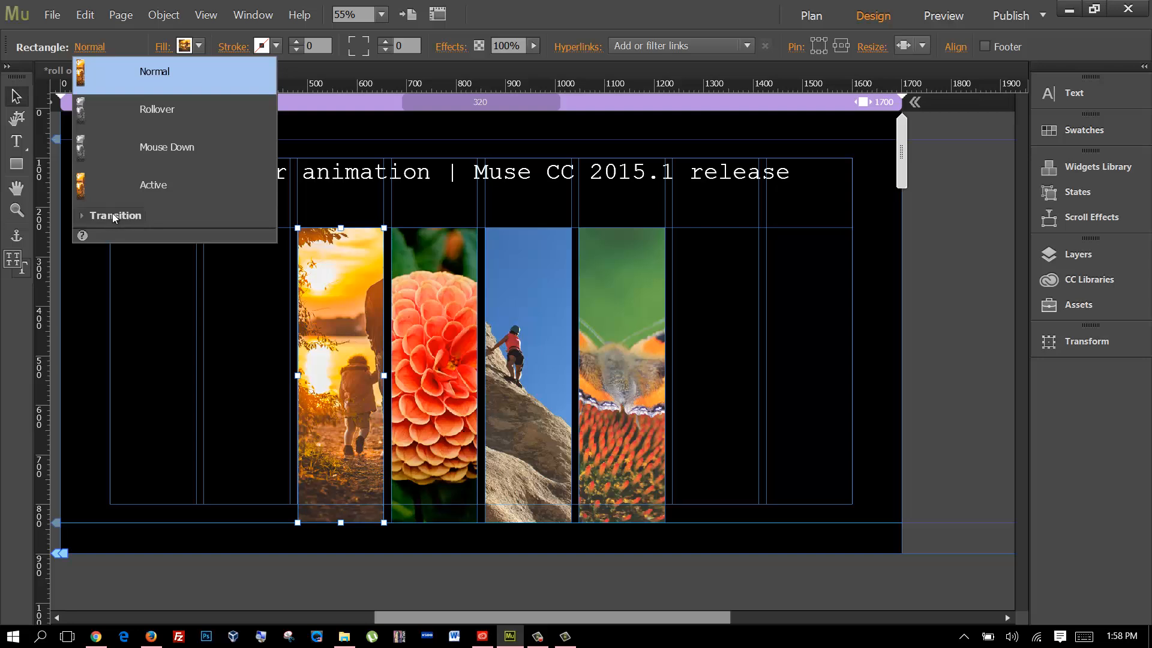
click(115, 215)
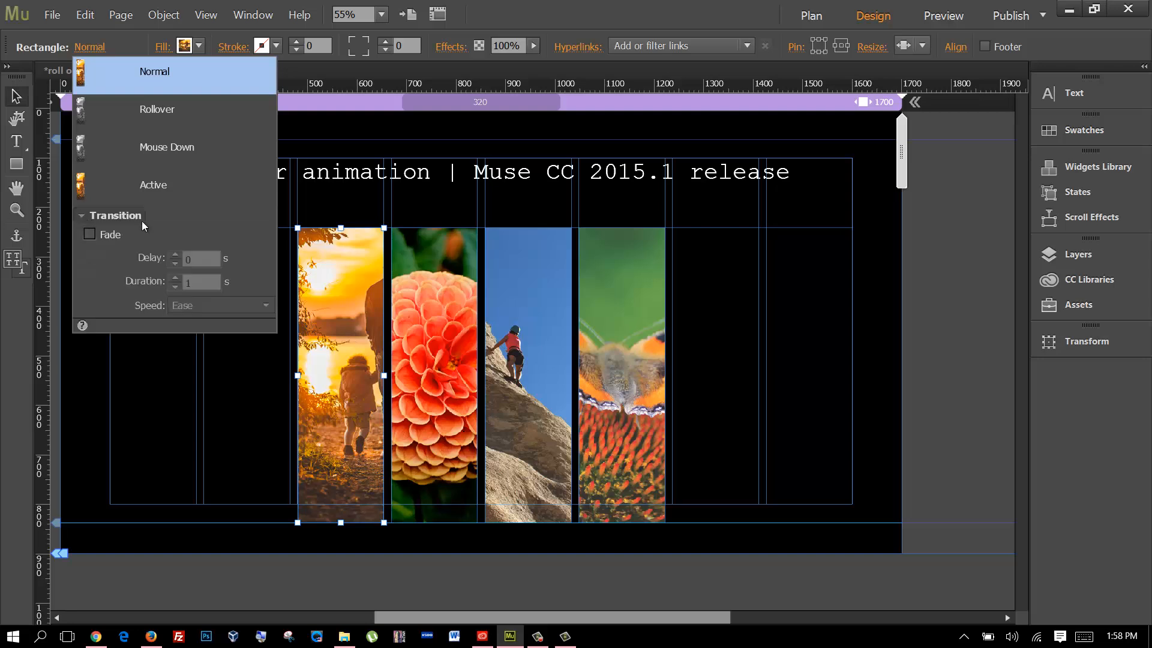
click(89, 234)
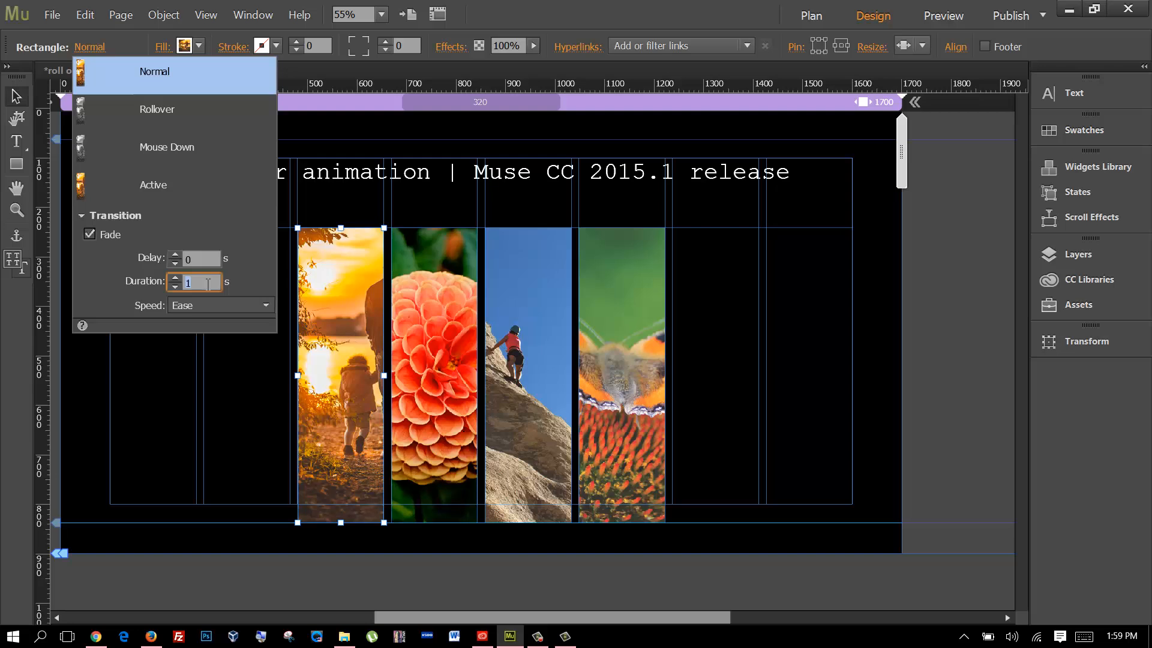
text(0.3)
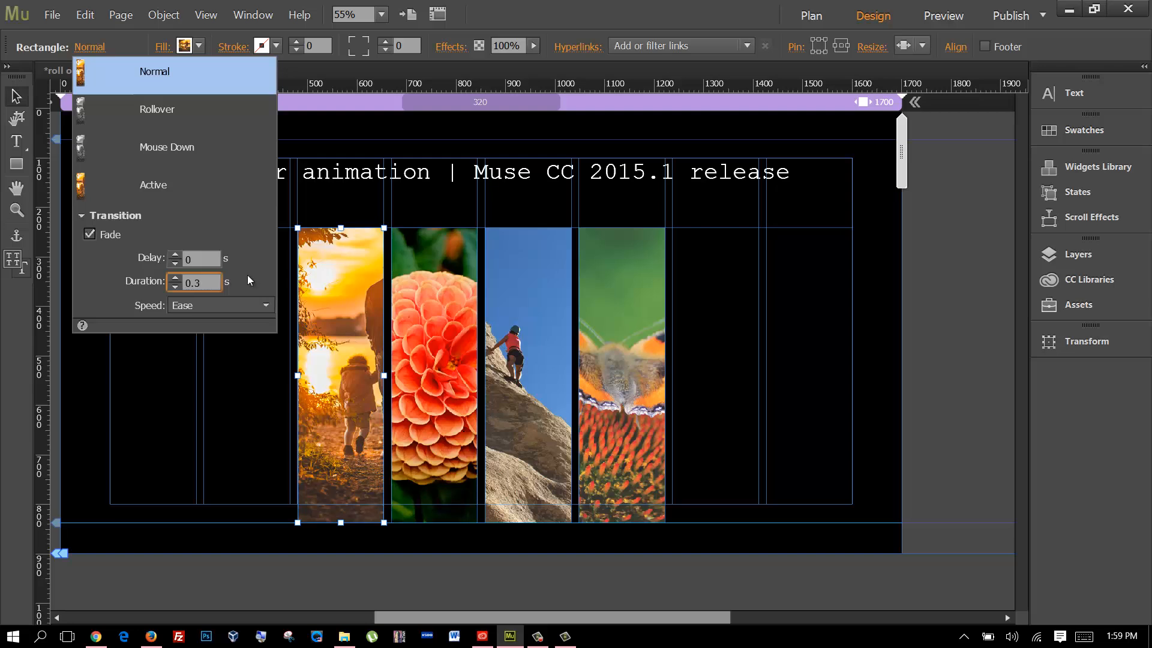
Step: Set the sunset fade speed to Ease Out and return to the Normal state
click(220, 304)
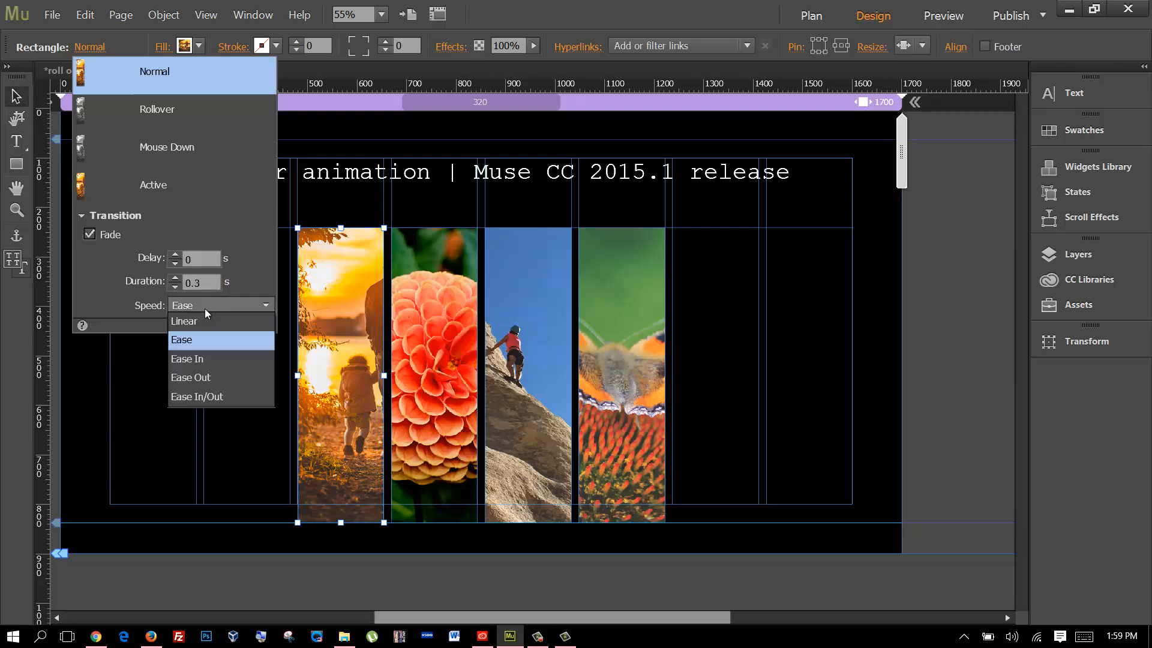
click(184, 321)
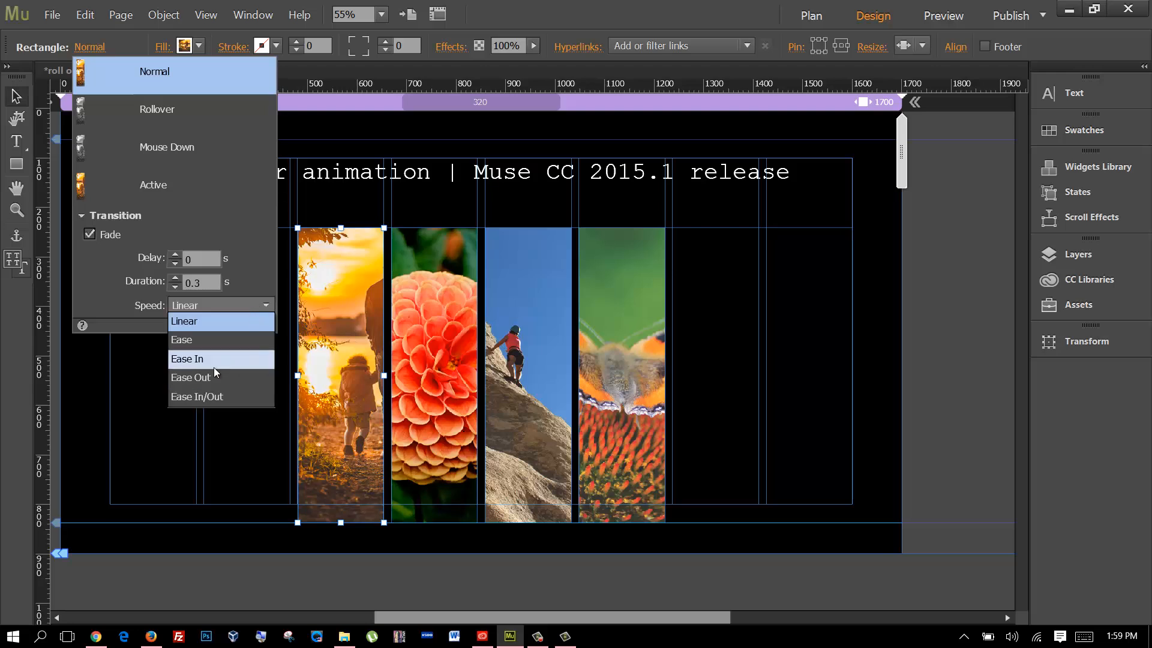
click(191, 378)
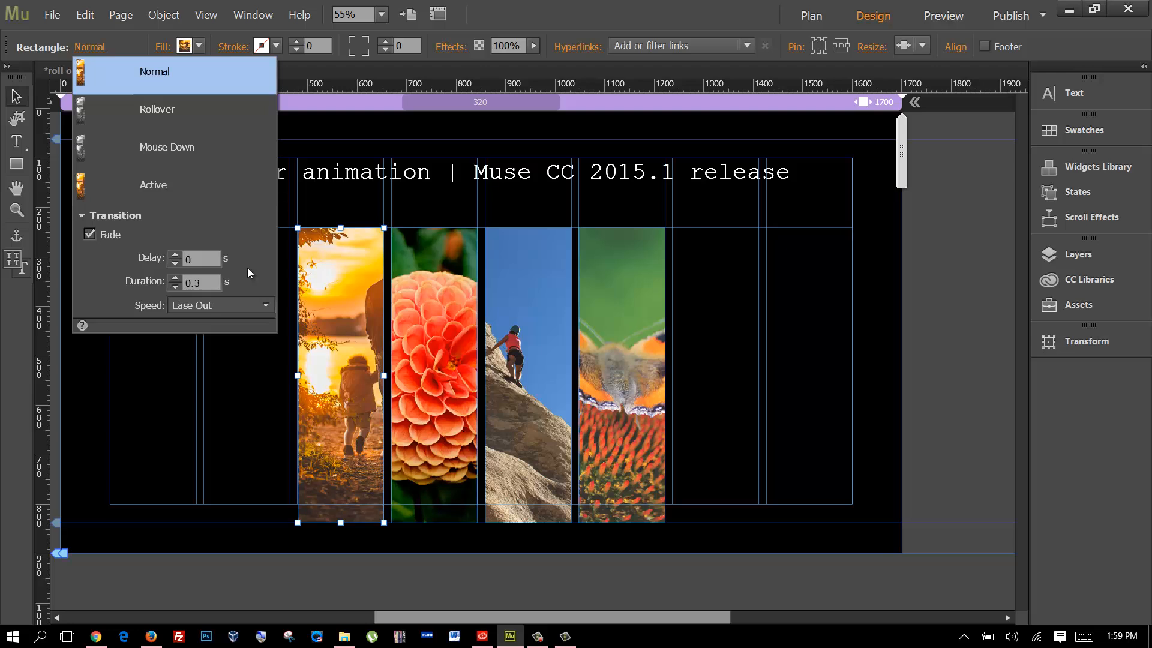
mouse_move(255, 323)
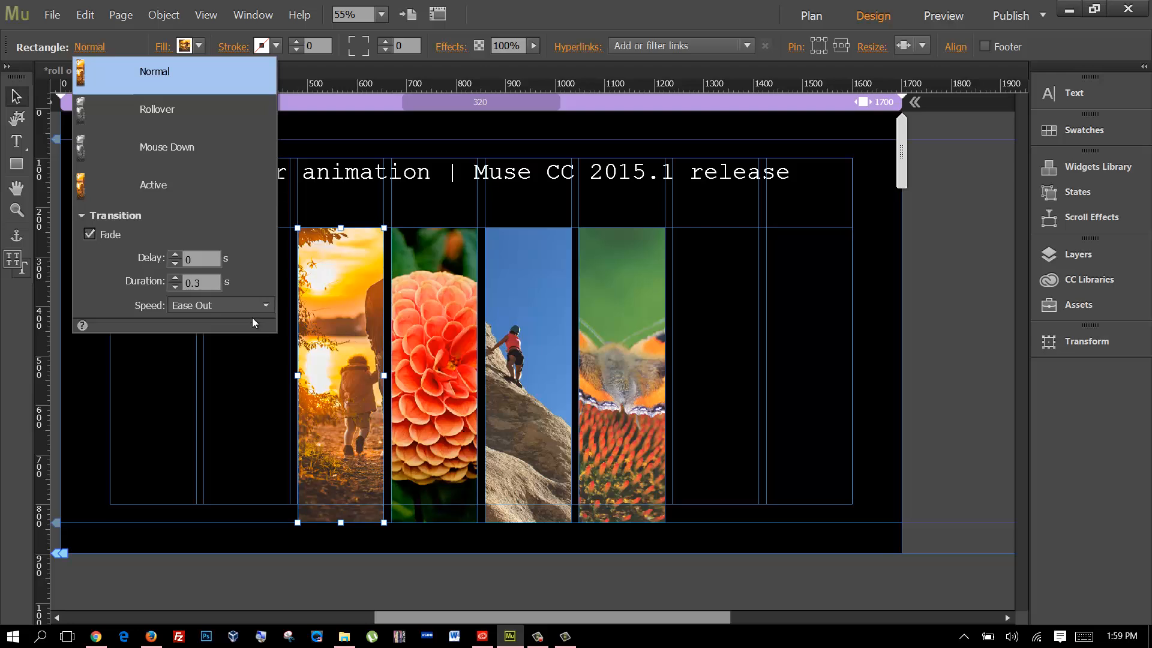
click(219, 305)
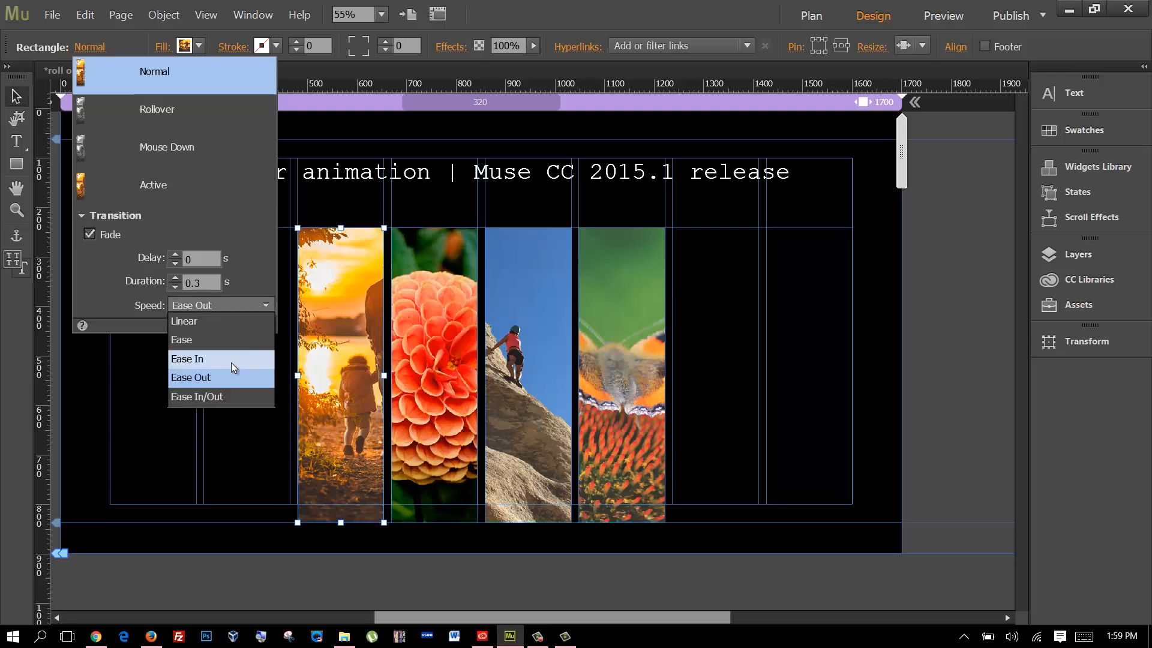
click(187, 360)
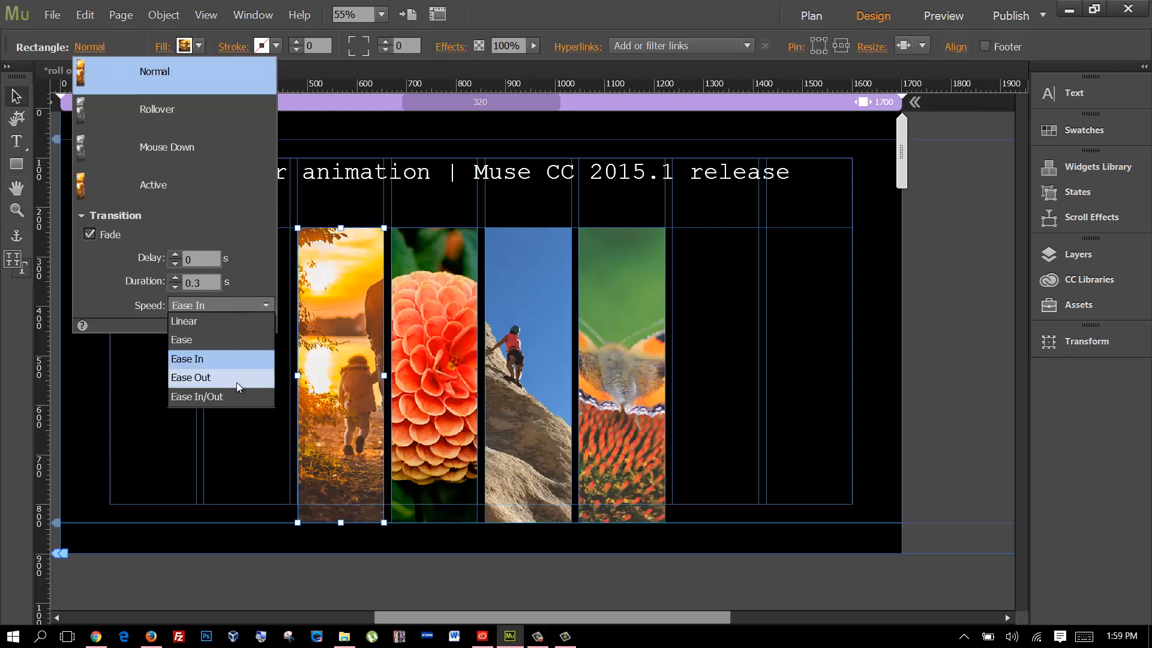
click(191, 377)
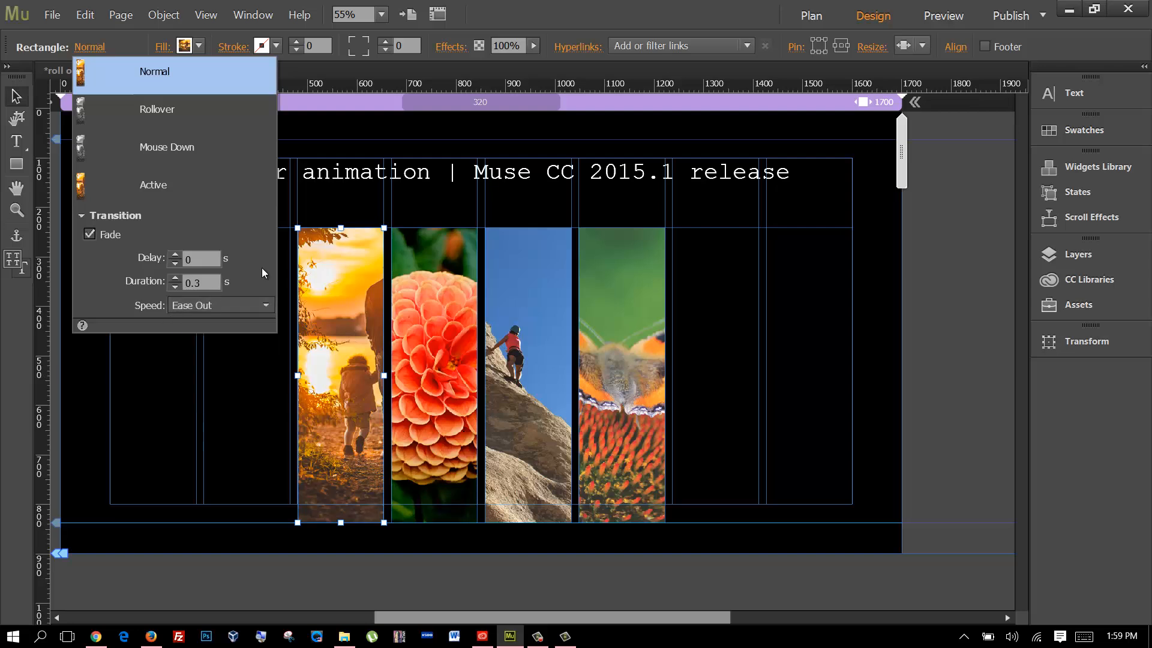
mouse_move(229, 327)
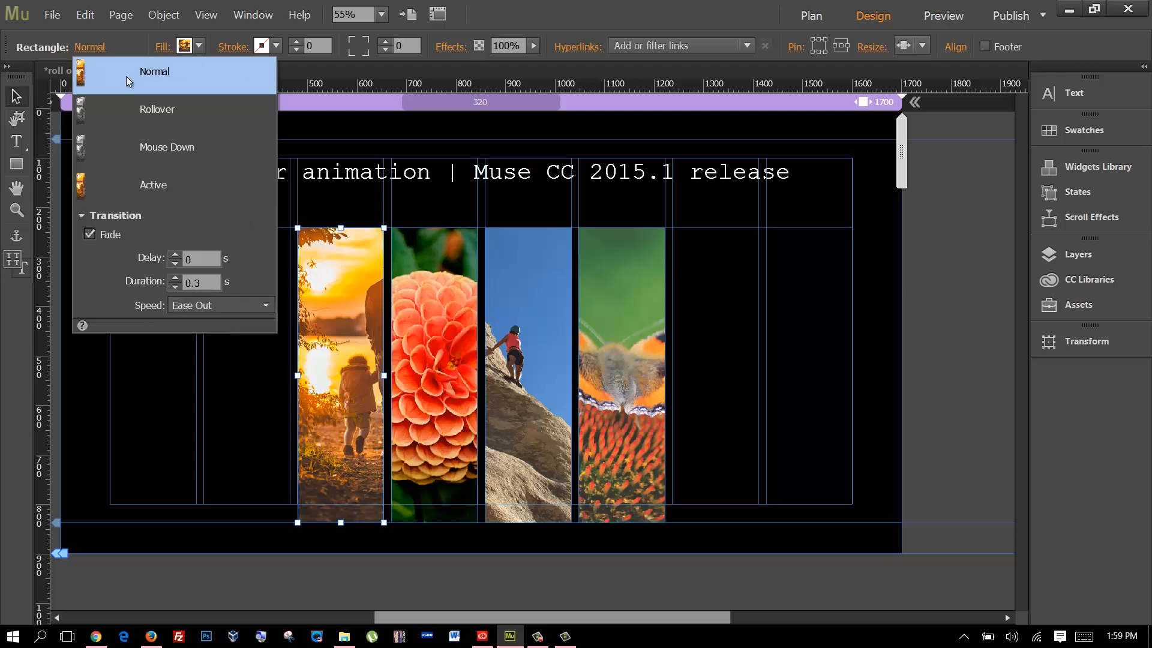
click(157, 111)
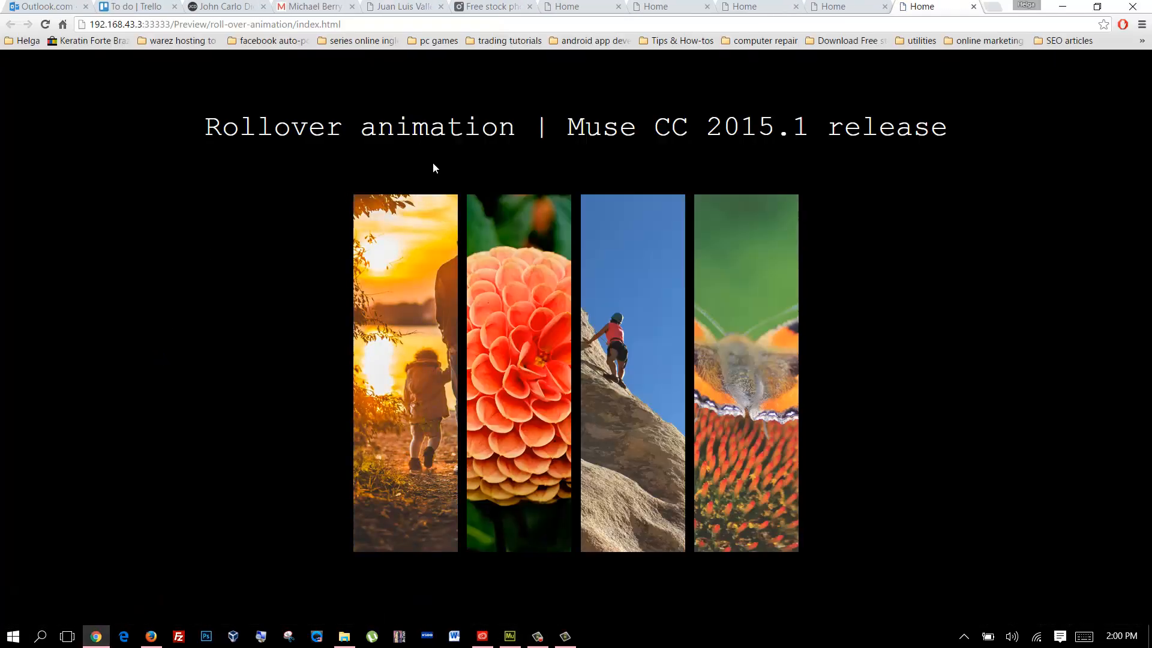
mouse_move(411, 236)
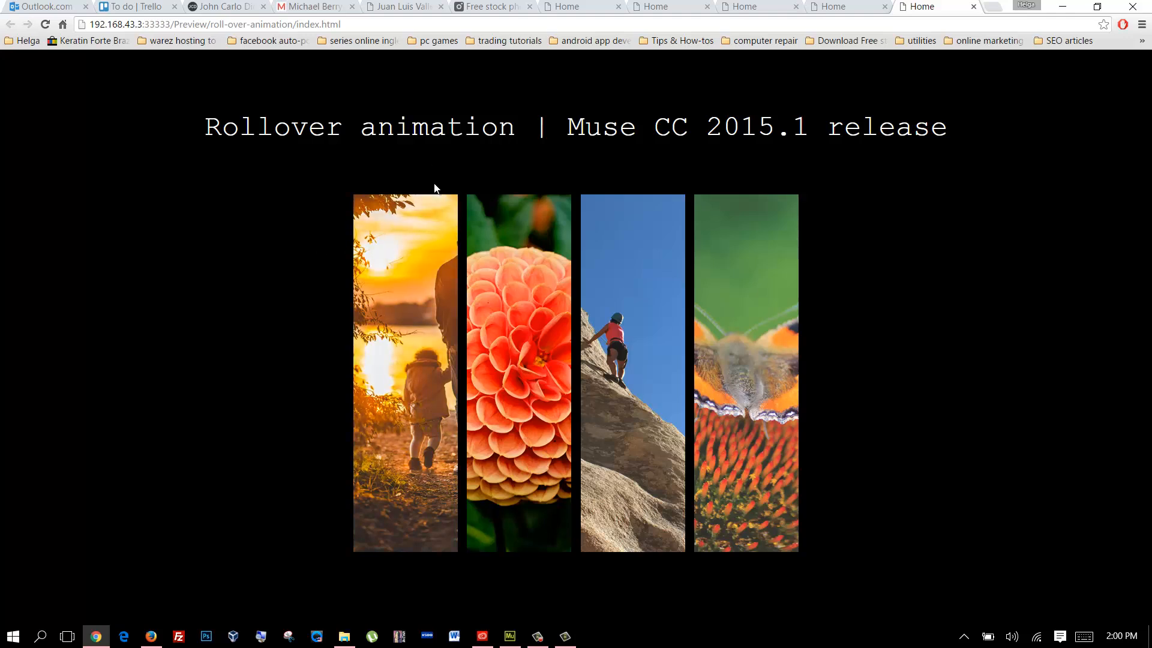
mouse_move(782, 246)
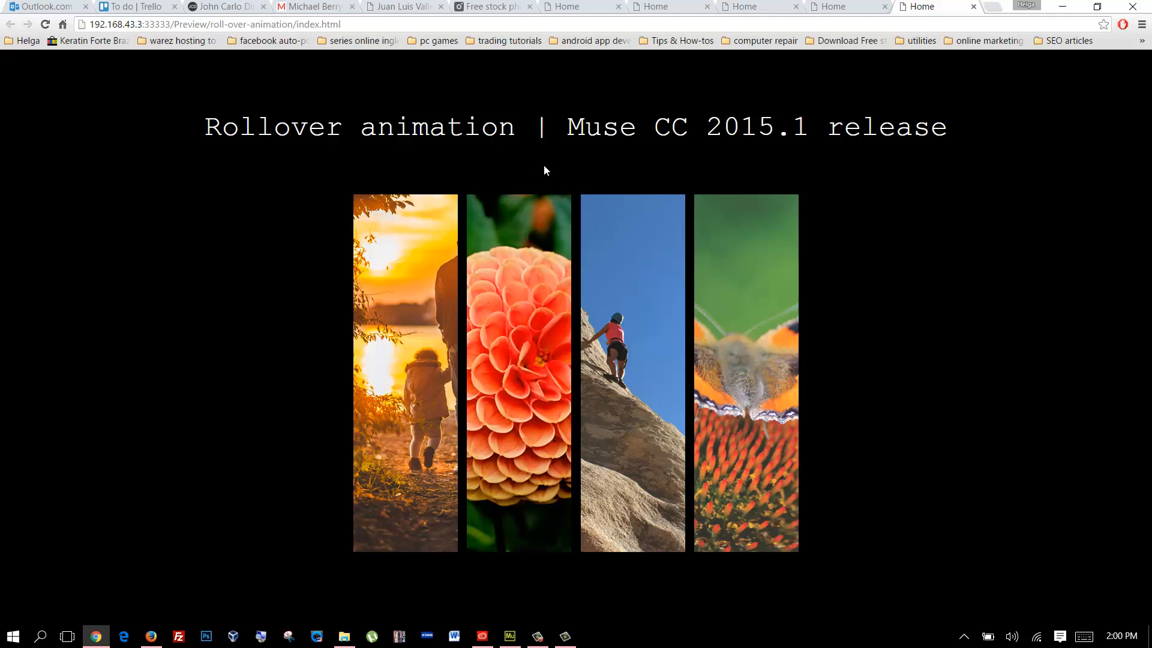
mouse_move(429, 231)
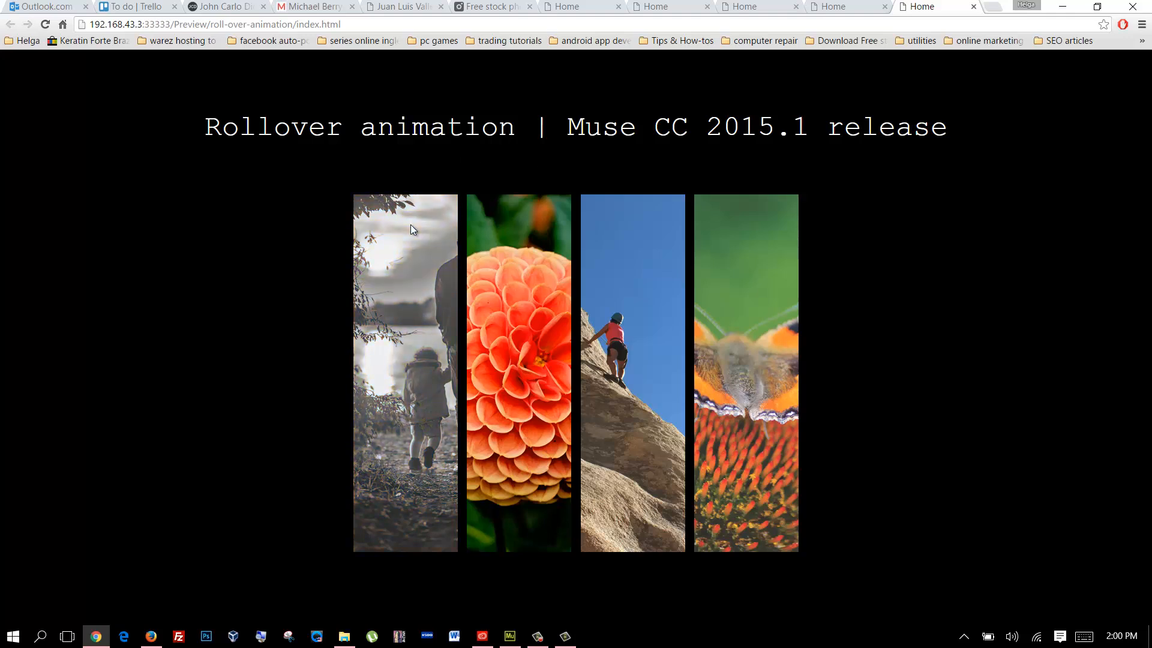
mouse_move(624, 230)
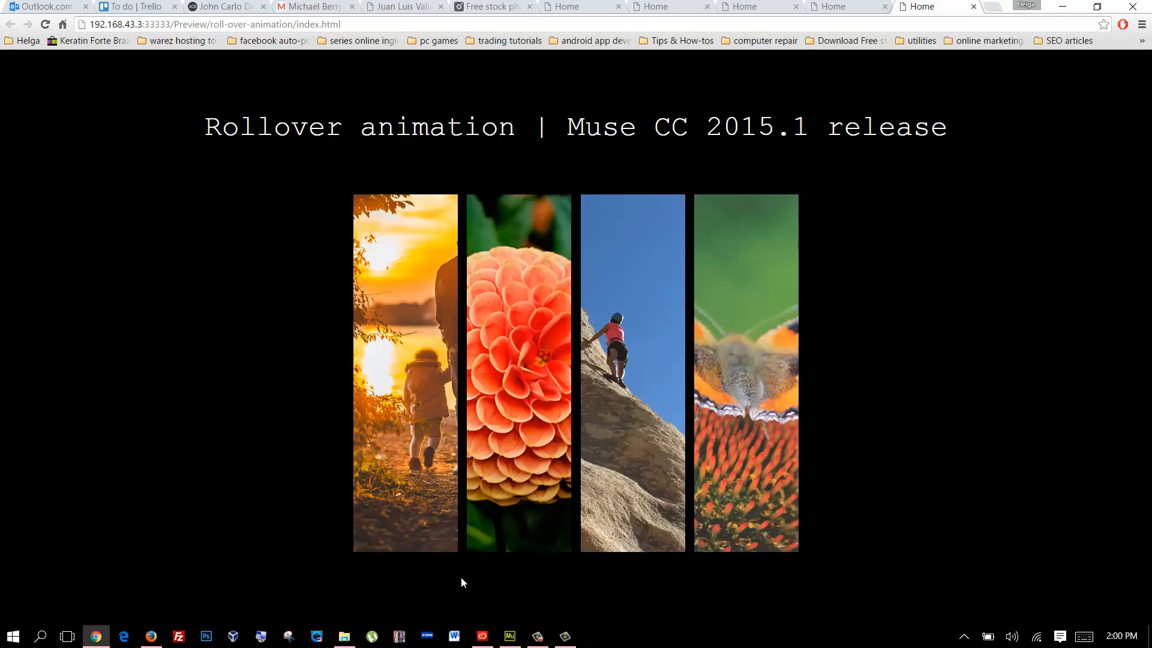
Step: Return from the Chrome preview to the Muse layout
click(509, 636)
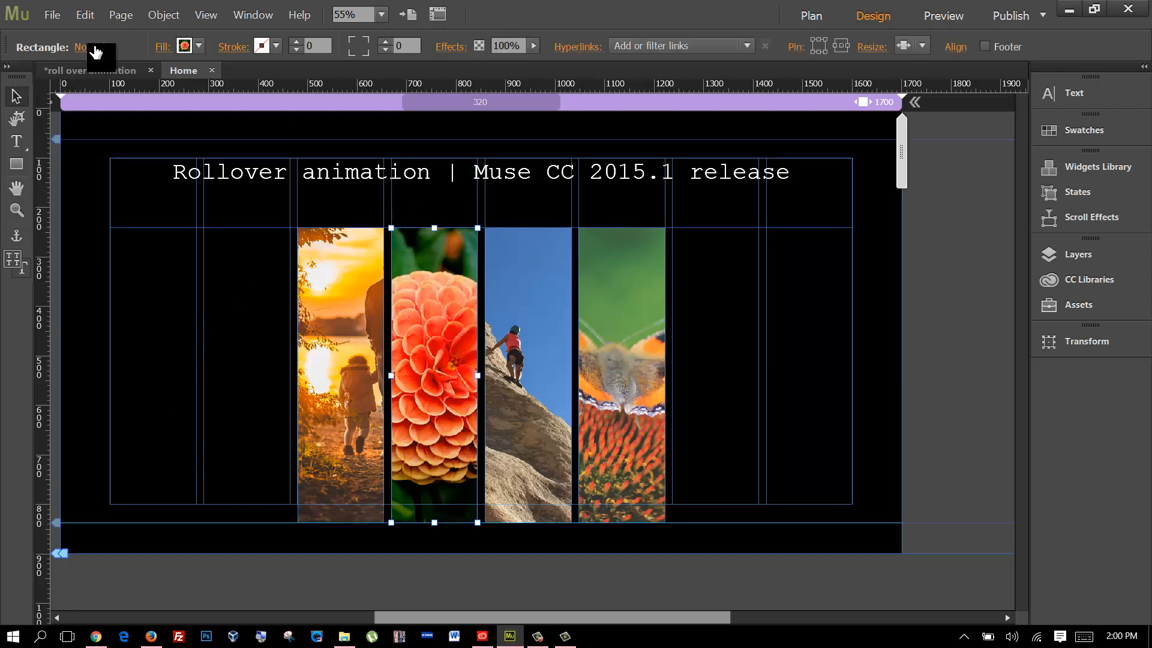
Step: Give the dahlia rectangle a 0.3 s Fade transition with Ease Out speed
click(89, 47)
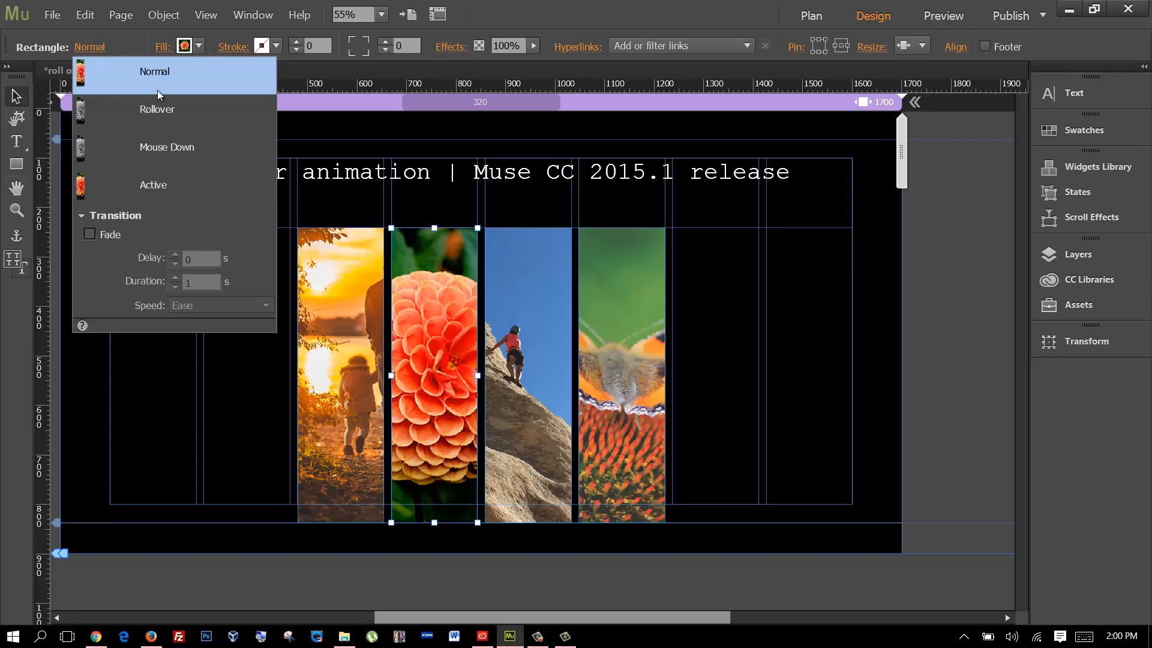
mouse_move(103, 222)
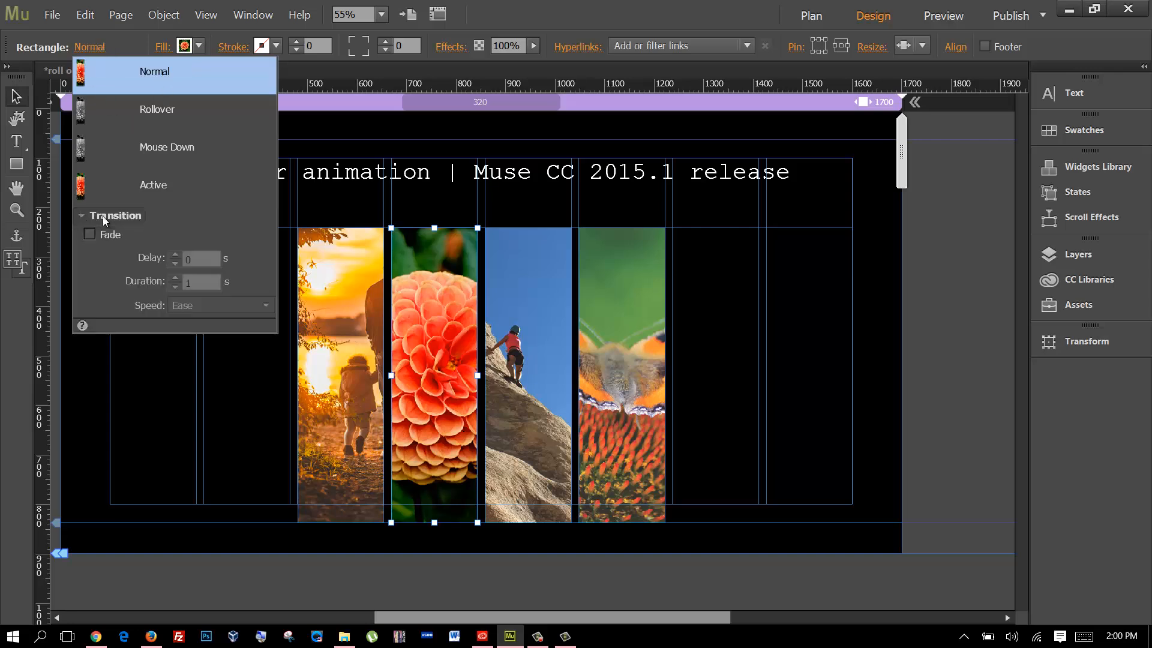
click(91, 233)
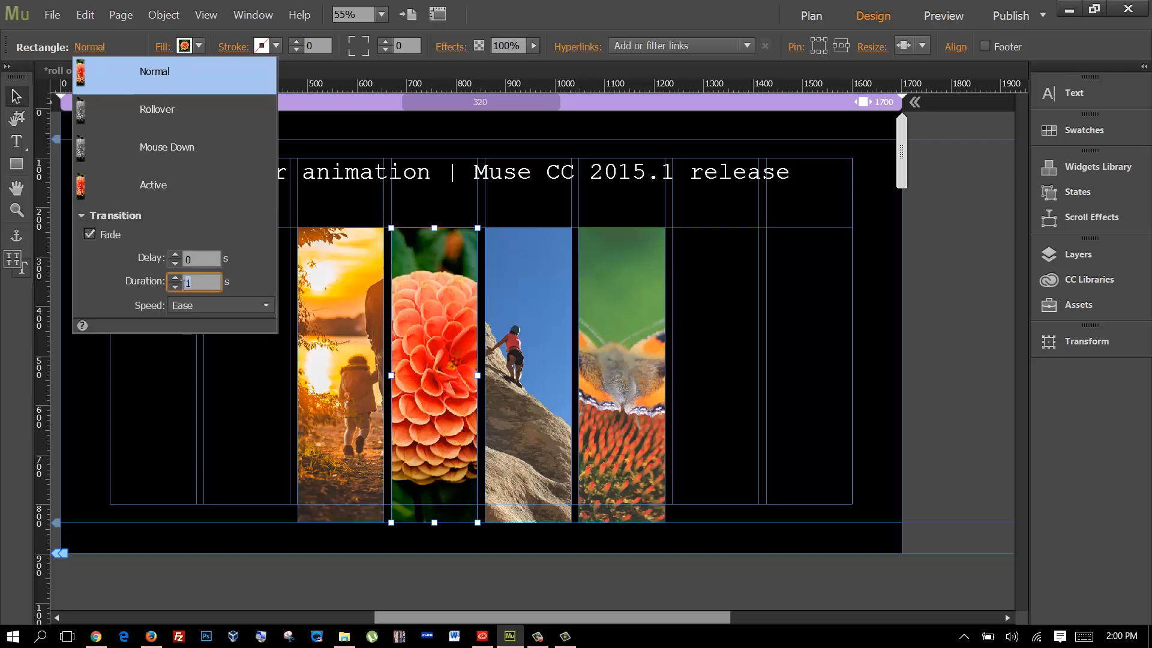
text(0.3)
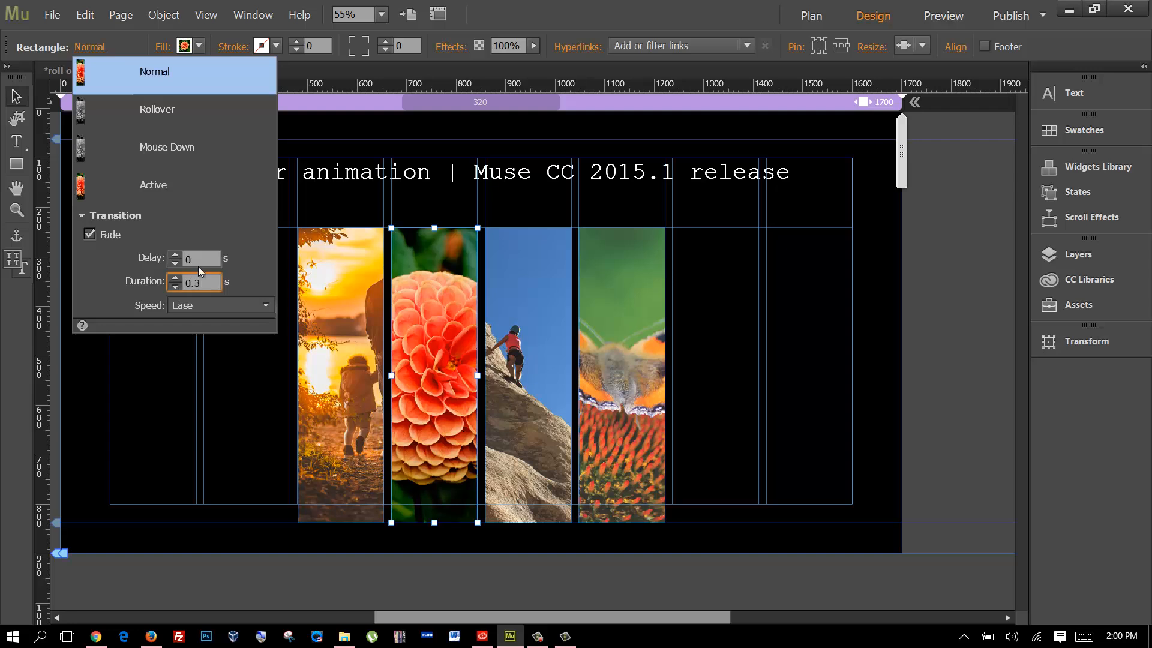
click(219, 304)
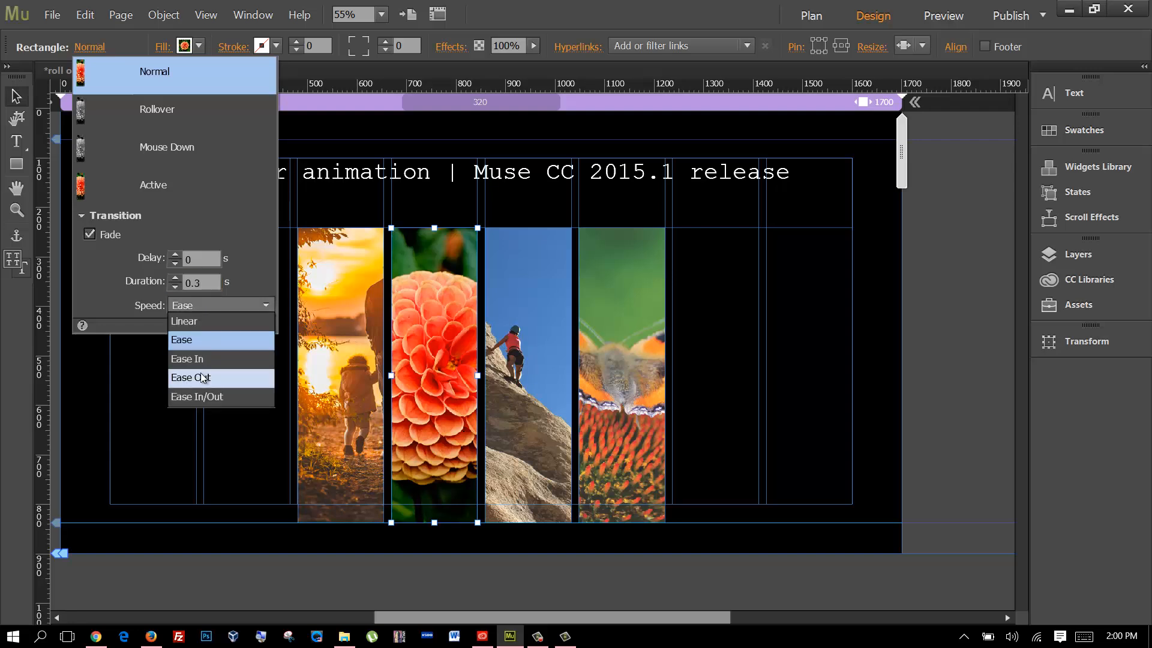
click(190, 377)
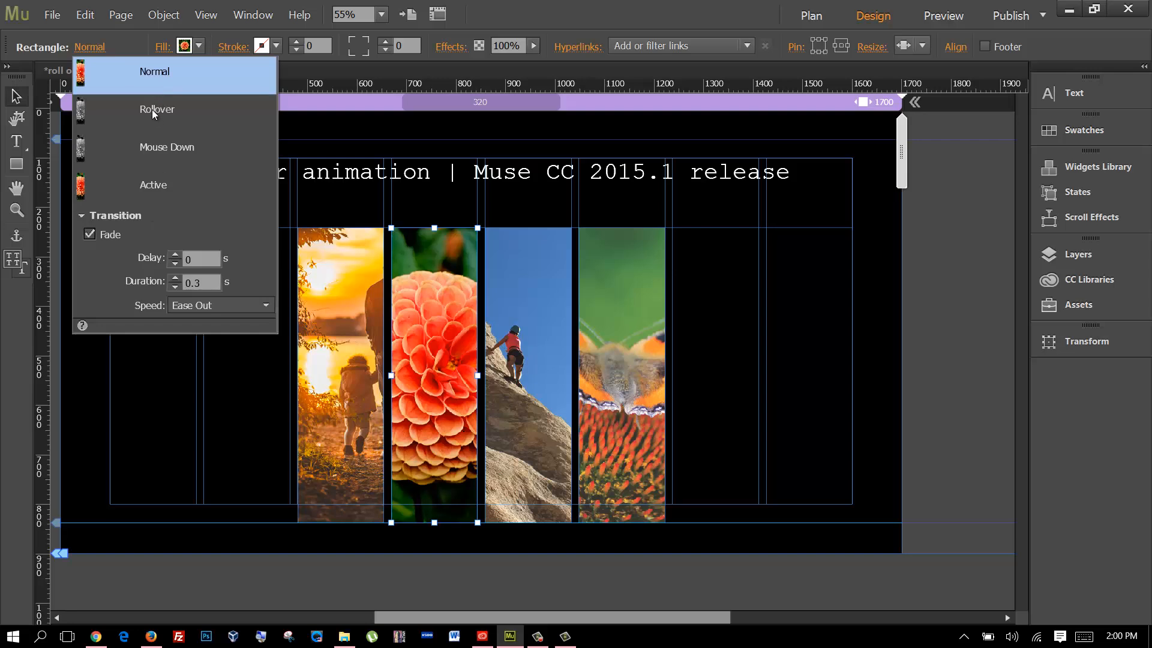
click(157, 109)
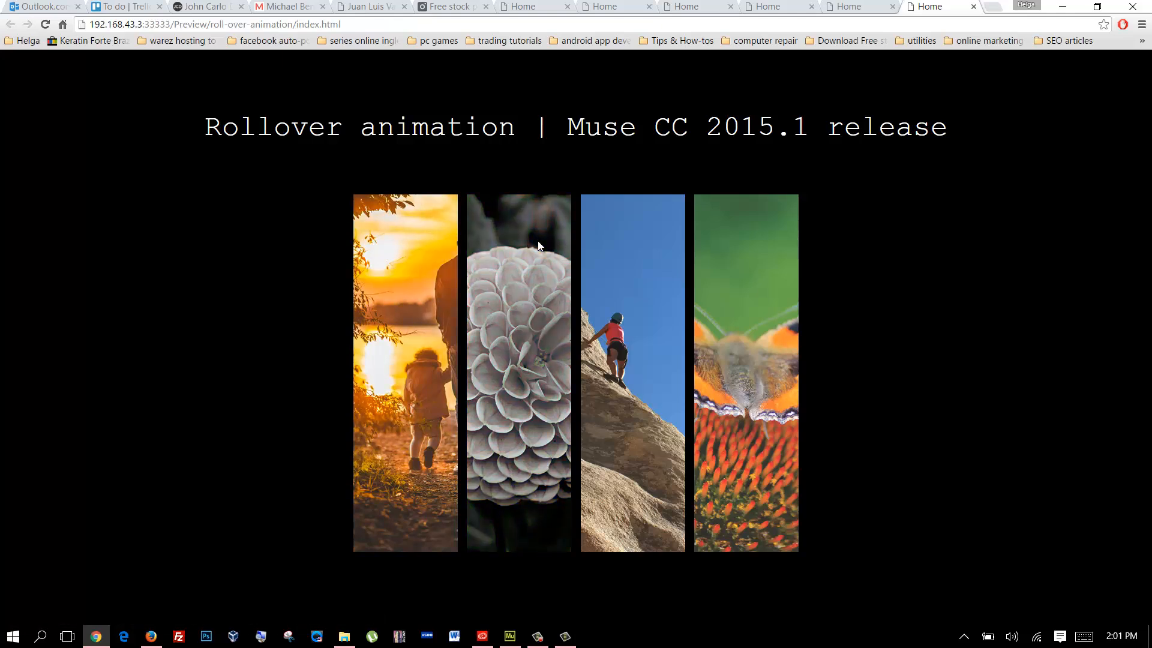
mouse_move(643, 244)
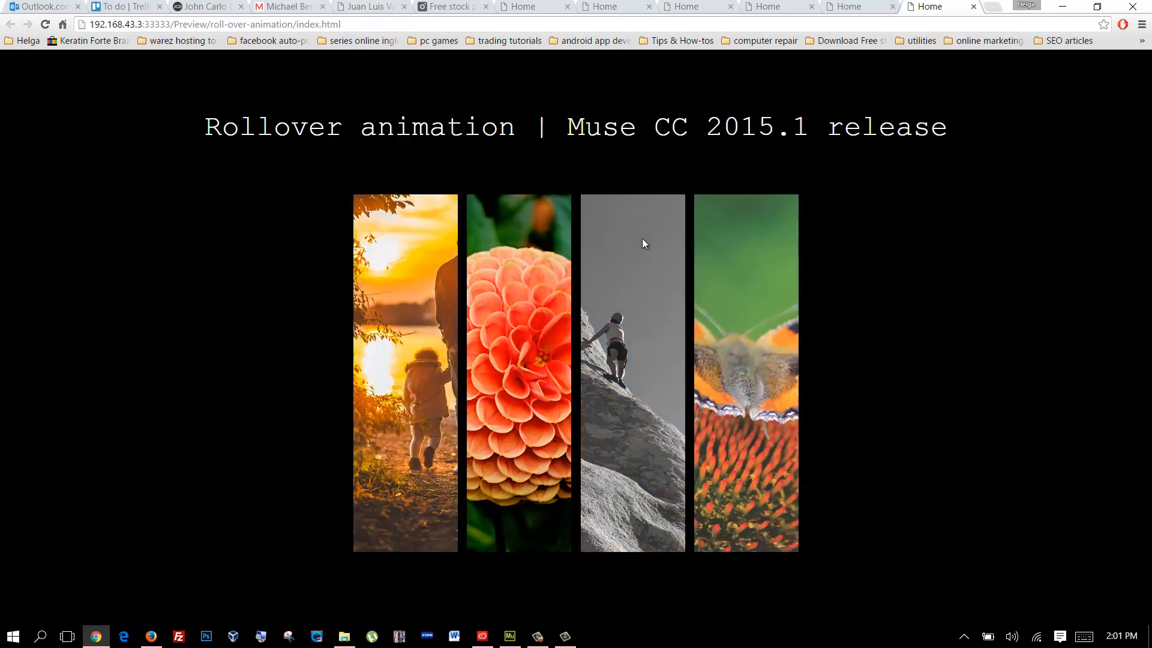